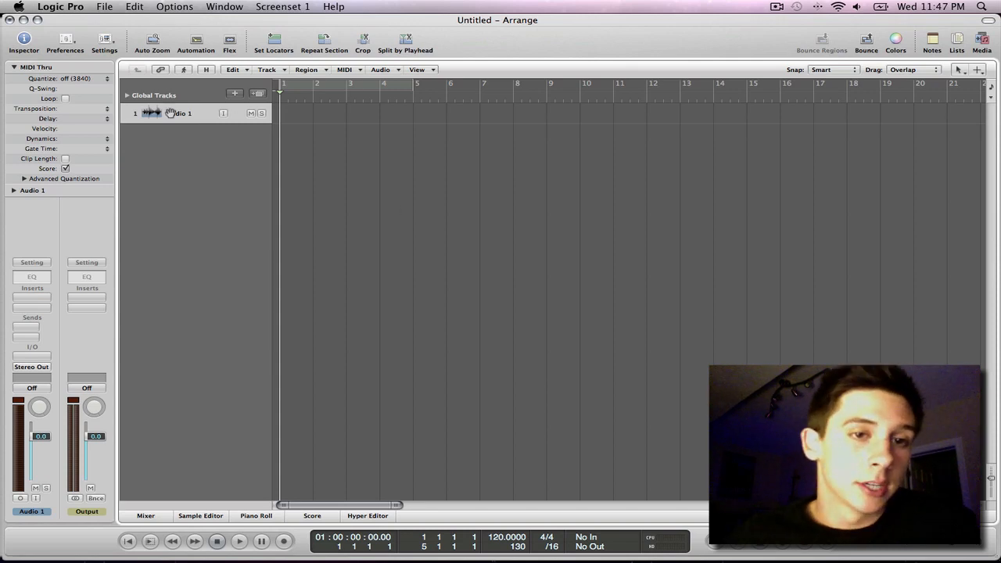
mouse_move(960, 98)
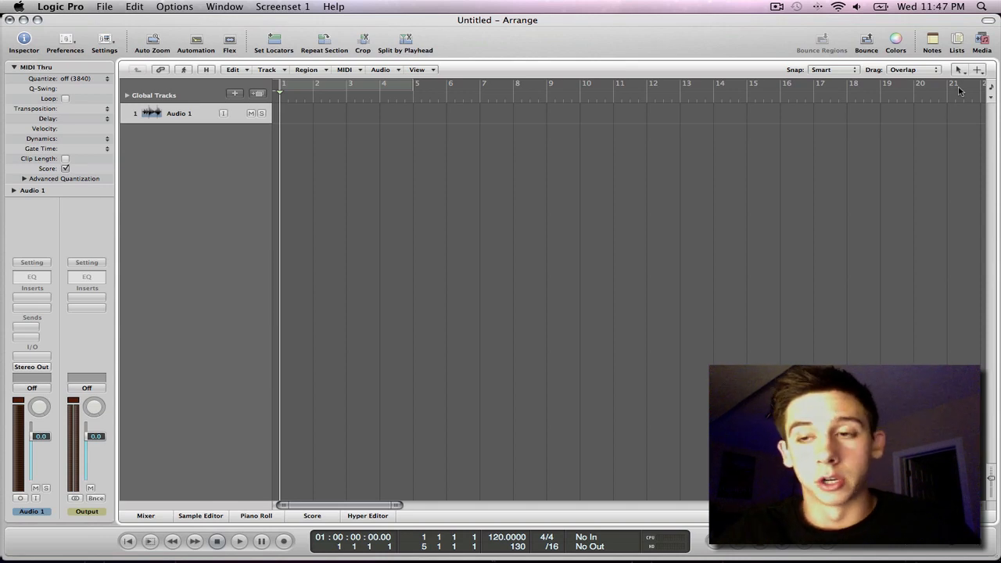
Step: Open the Media browser and compare Cloak of Innocence .aif and .mp3, ending on the AIFF
click(982, 40)
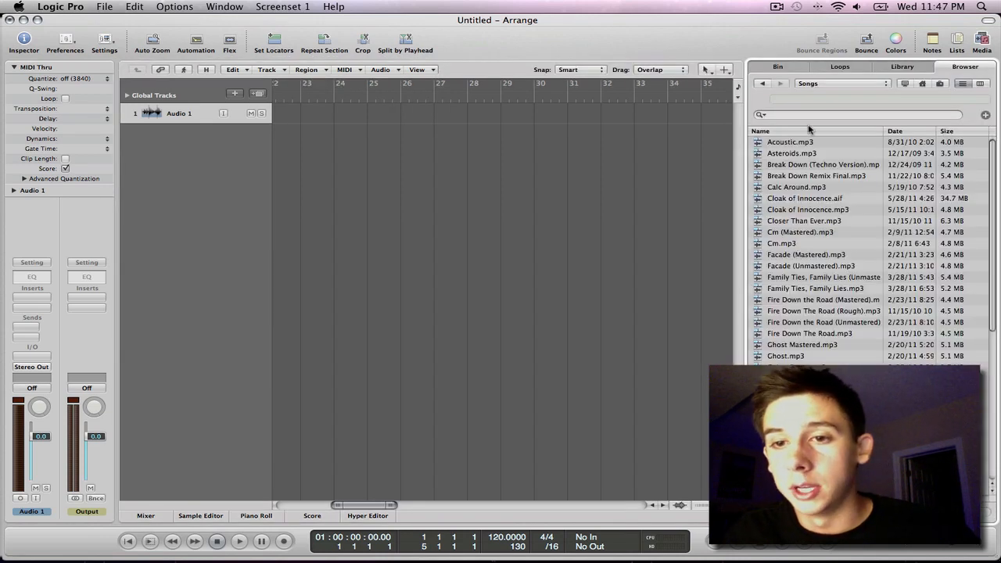
click(805, 198)
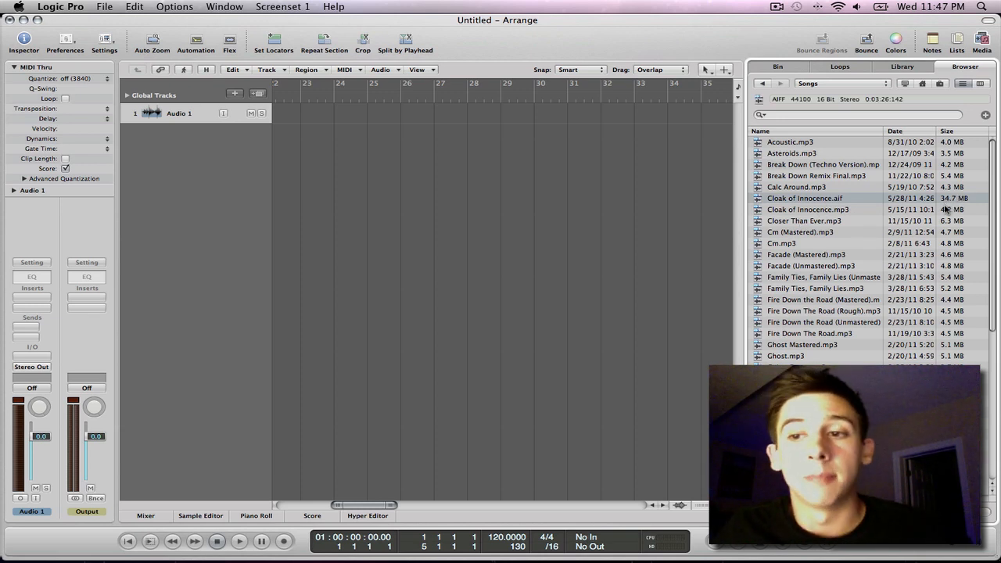
click(809, 210)
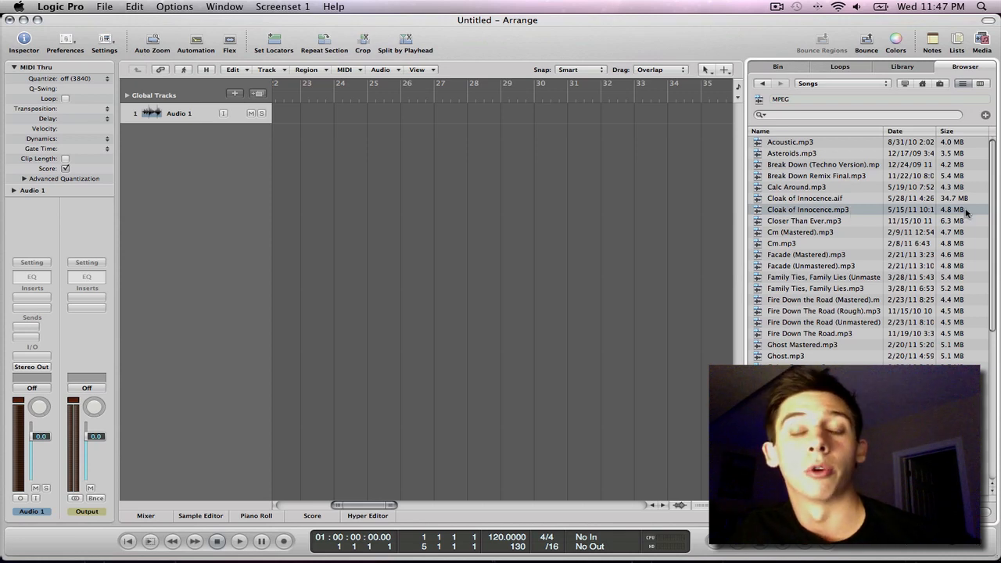
click(805, 198)
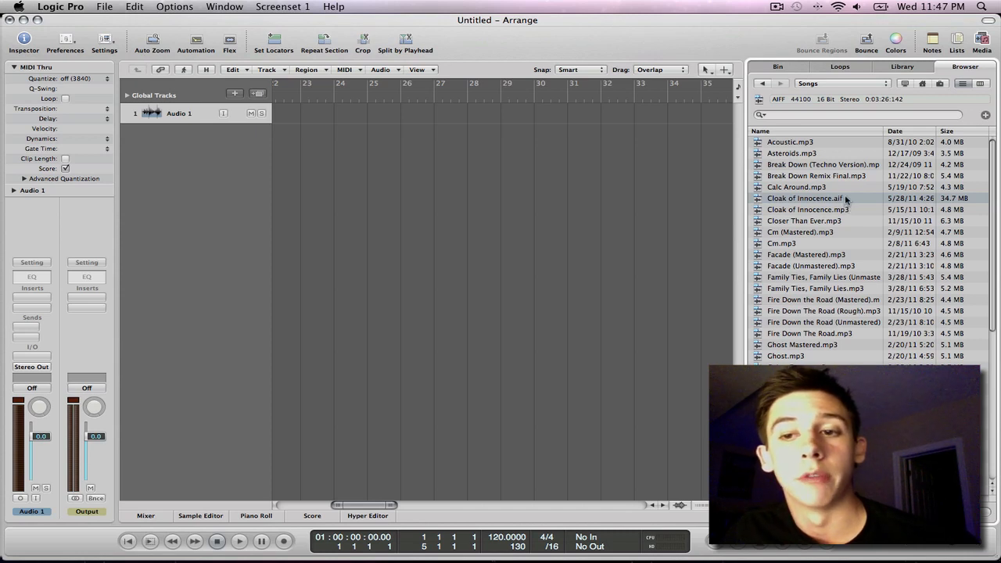
mouse_move(789, 199)
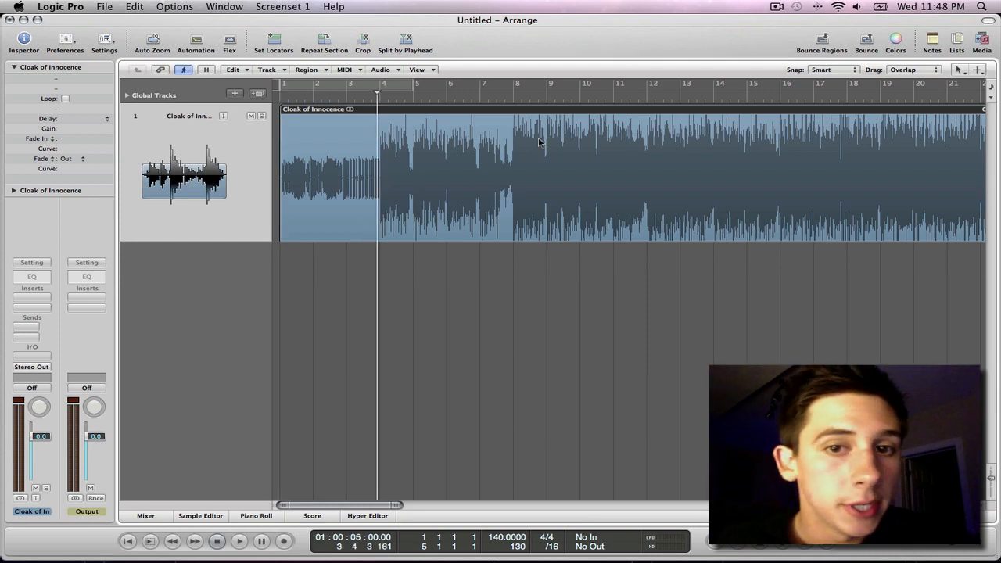
mouse_move(548, 123)
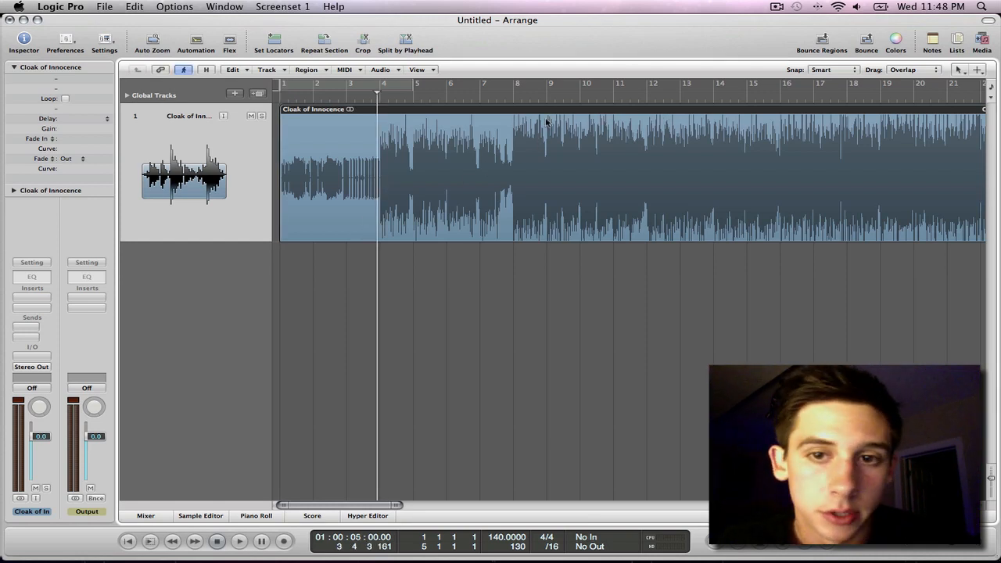
mouse_move(497, 162)
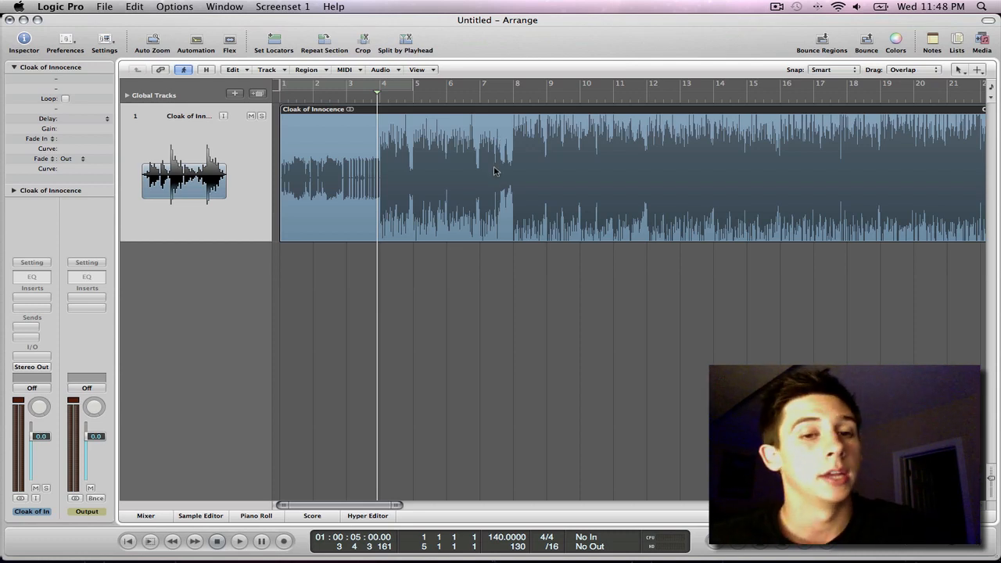
mouse_move(542, 126)
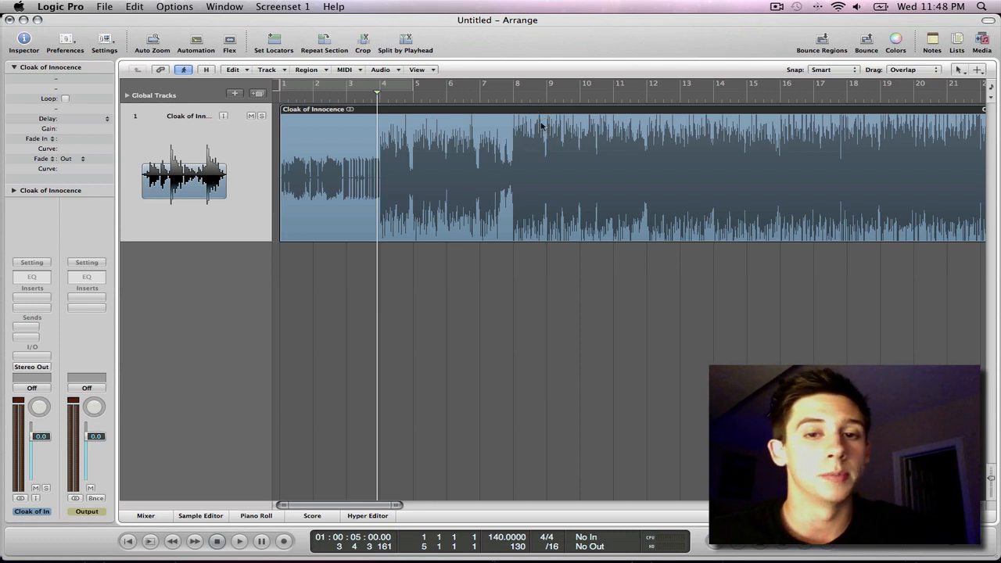
mouse_move(383, 159)
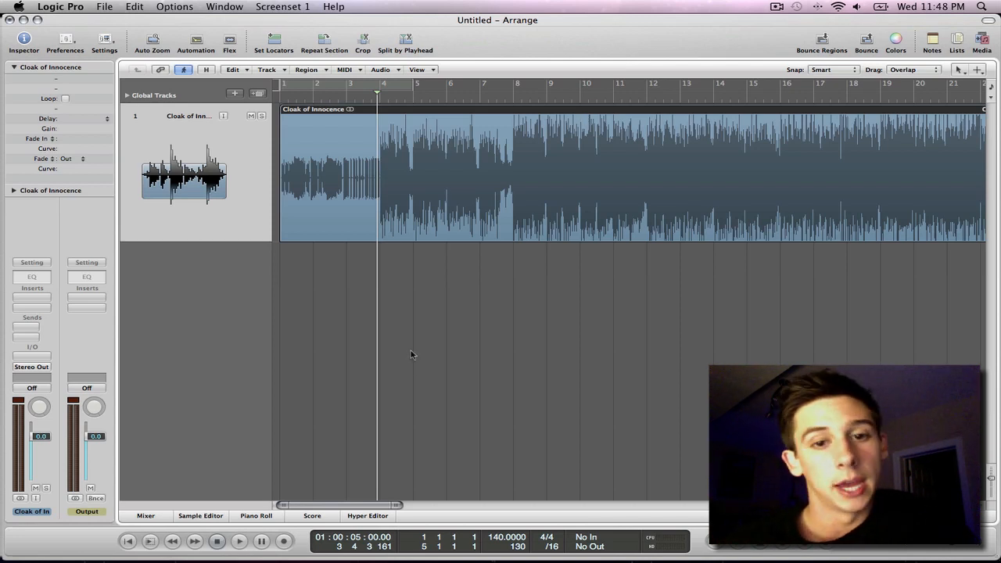
Step: Insert a Channel EQ and load the 06 Mastering > Final Mix – Rock preset
click(32, 288)
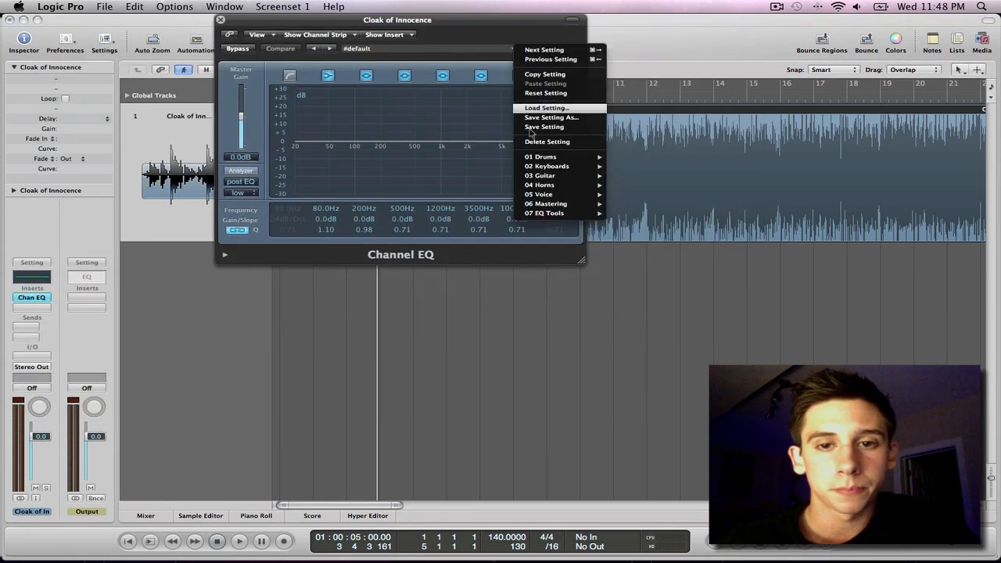
mouse_move(545, 204)
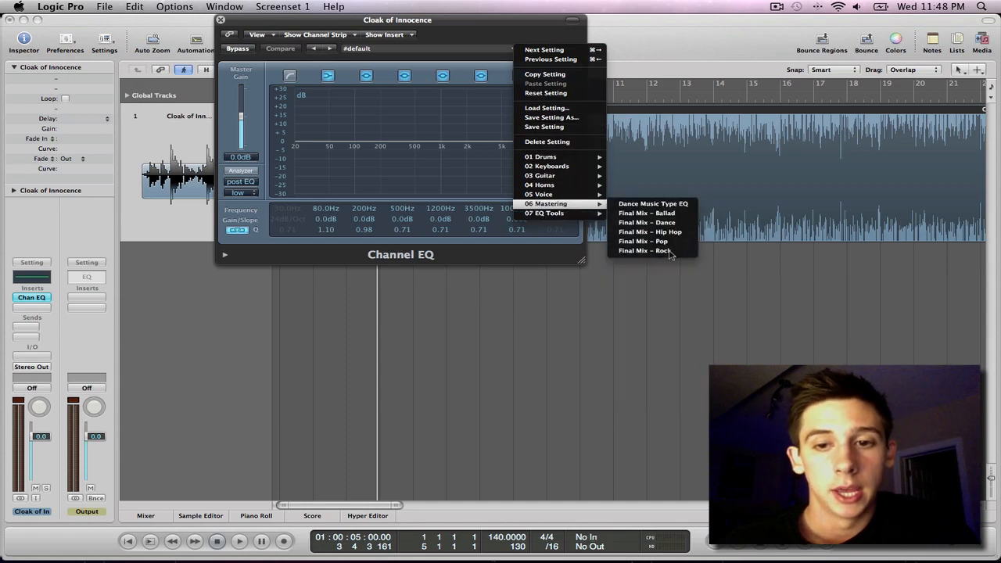
click(643, 251)
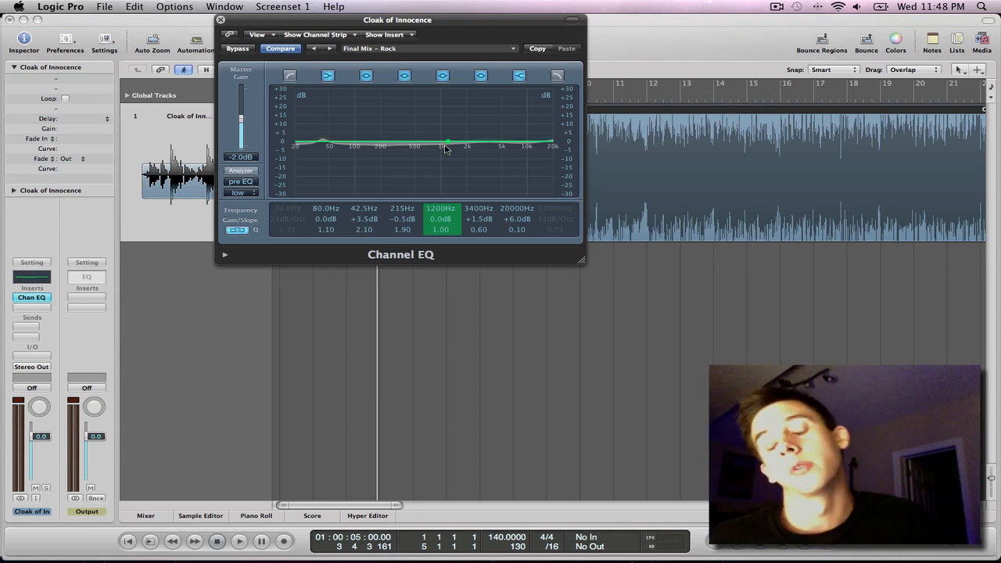
mouse_move(439, 176)
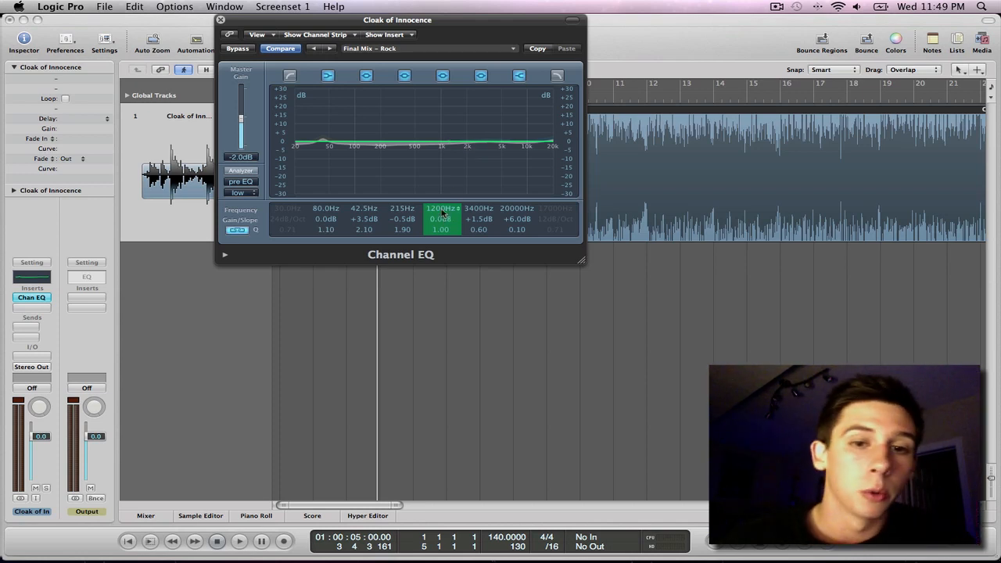
Step: Move the 1200Hz band to 1000Hz and 3400Hz band to 2000Hz, each +2 dB, Q 2.00
drag(442, 208, 442, 219)
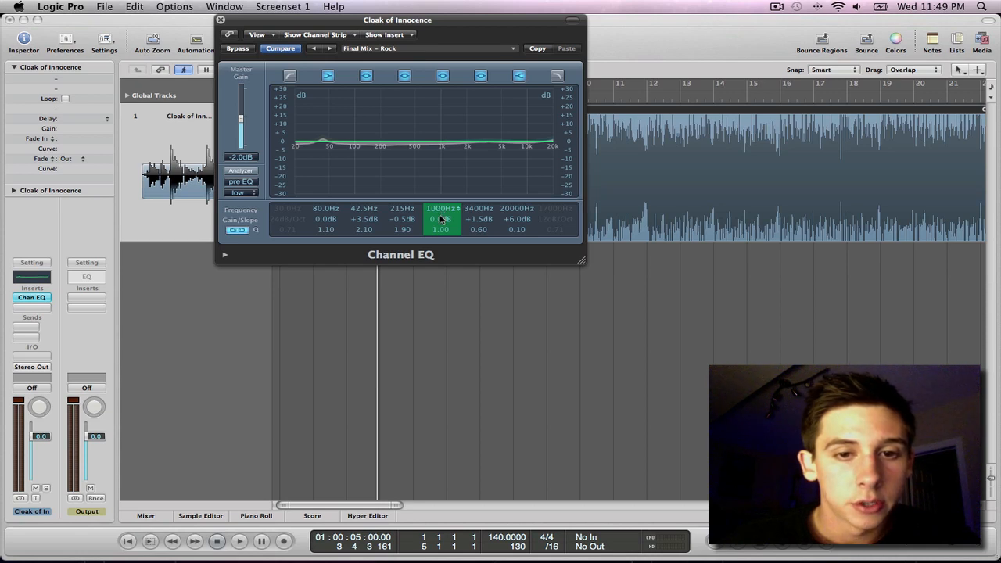
drag(441, 218, 441, 203)
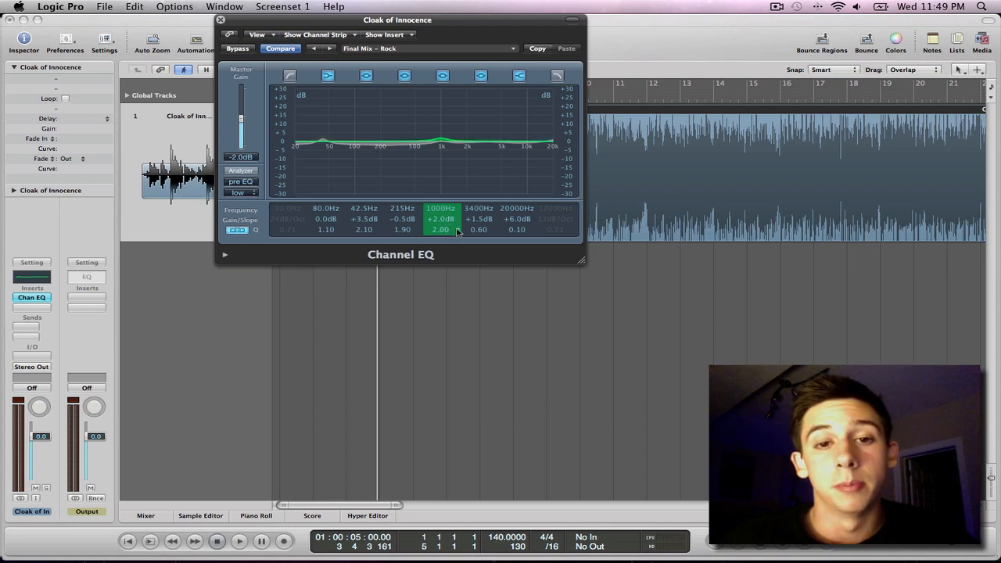
click(478, 219)
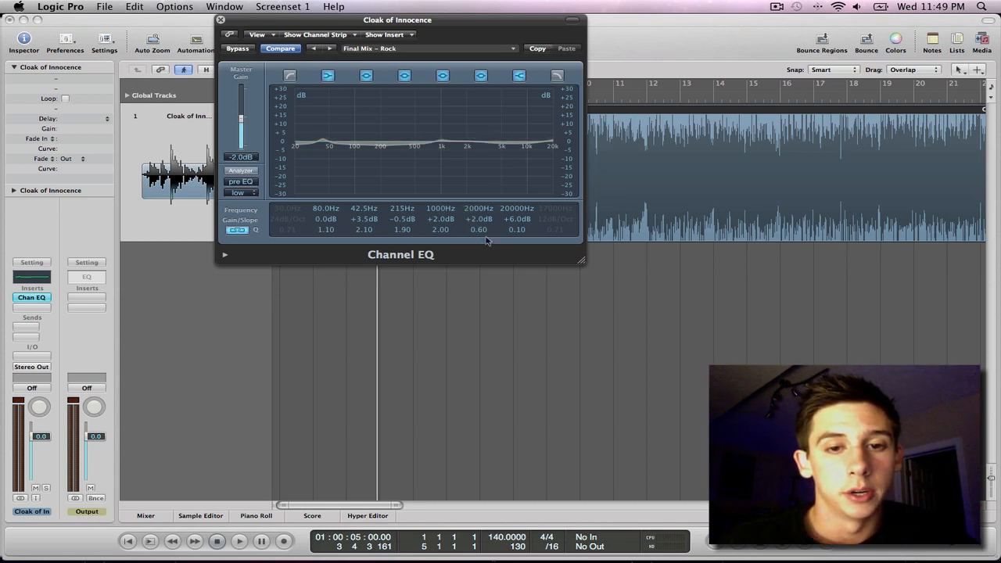
click(478, 229)
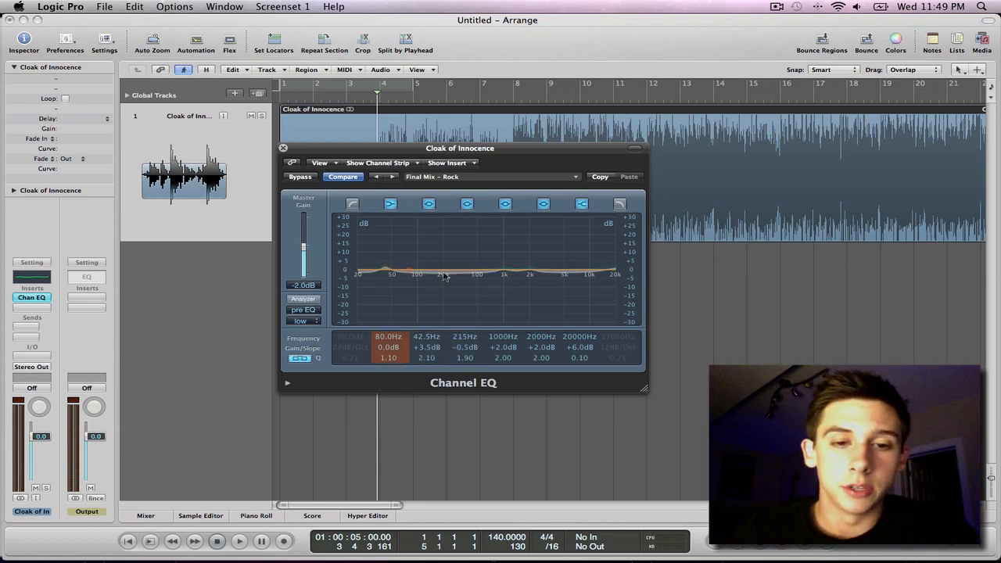
click(444, 273)
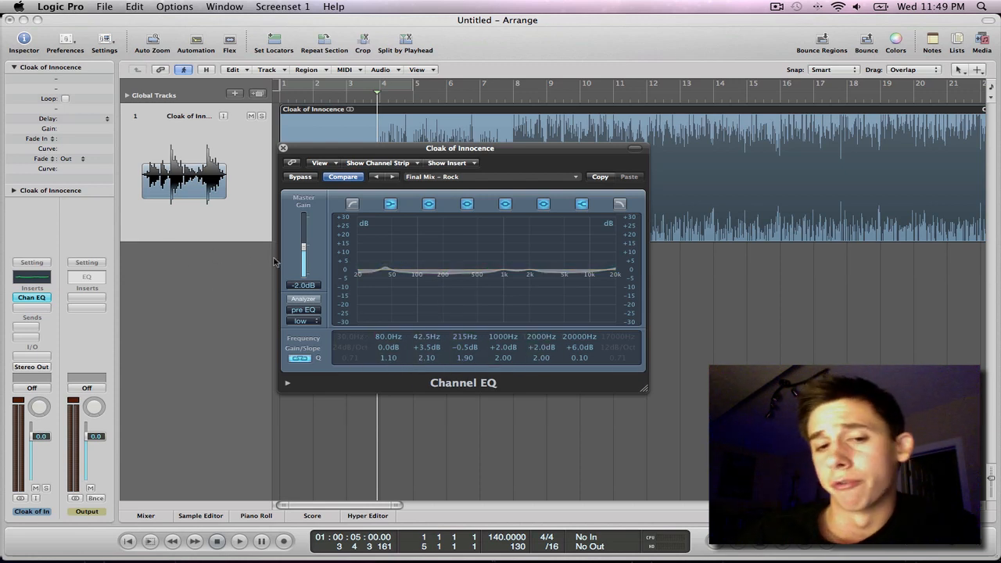
click(389, 336)
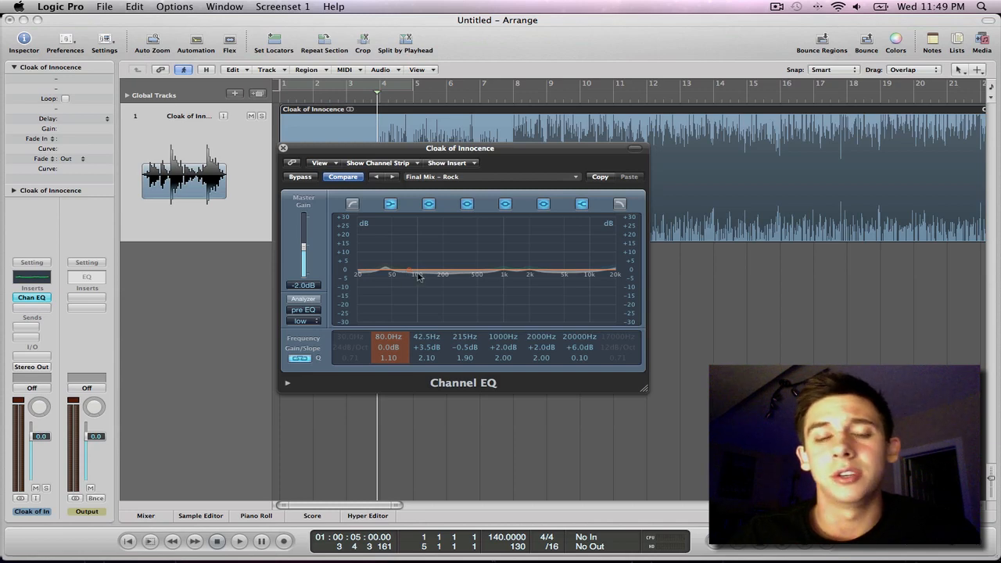
drag(460, 148, 578, 157)
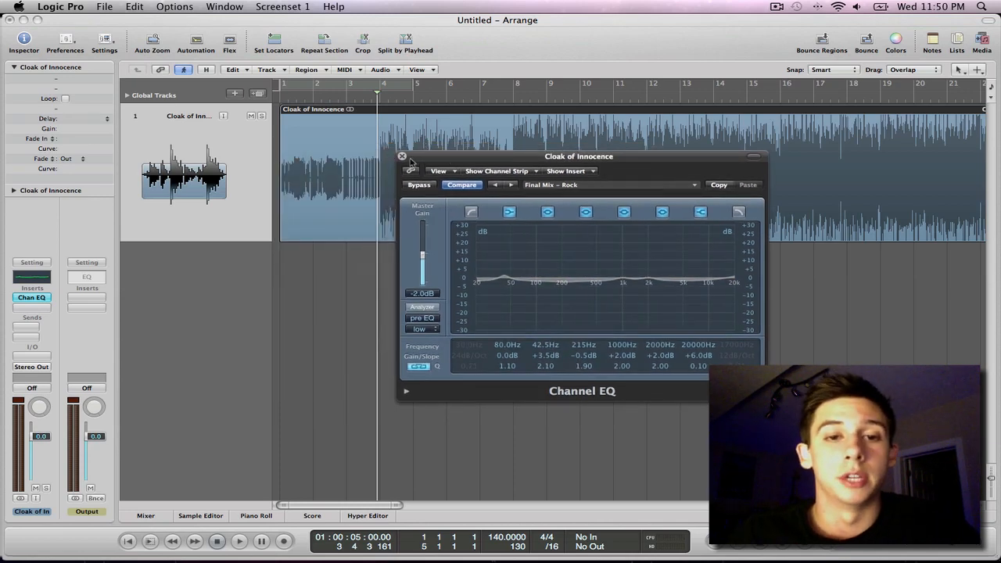
Step: Insert a stereo Low Cut after the Channel EQ, set it to 60 Hz, and close it
click(403, 157)
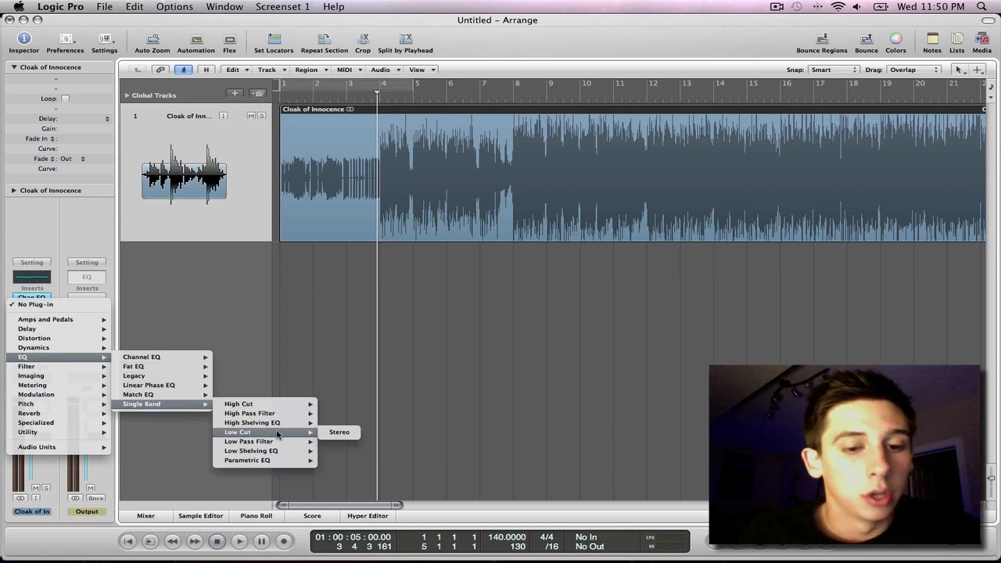
click(339, 432)
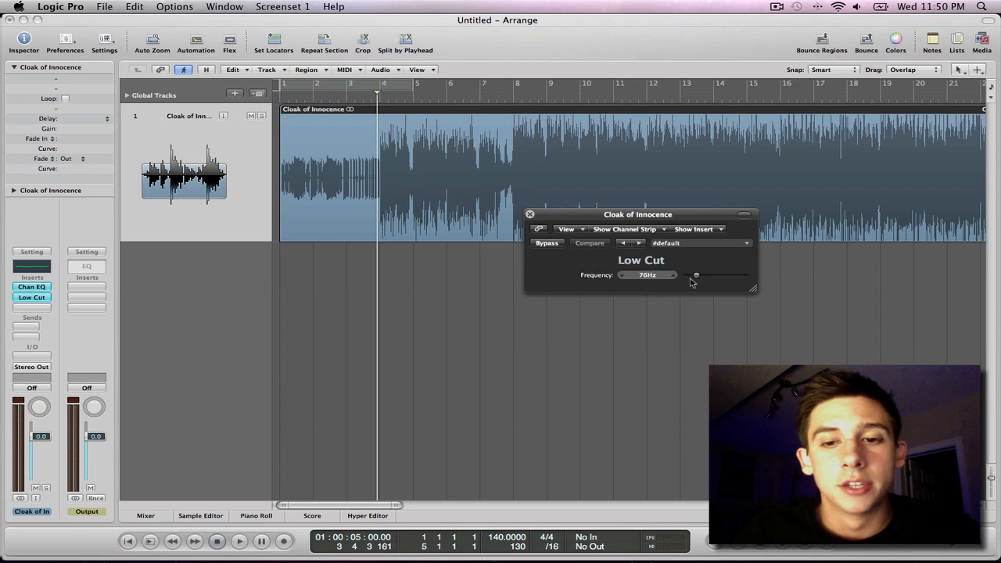
drag(696, 274, 692, 275)
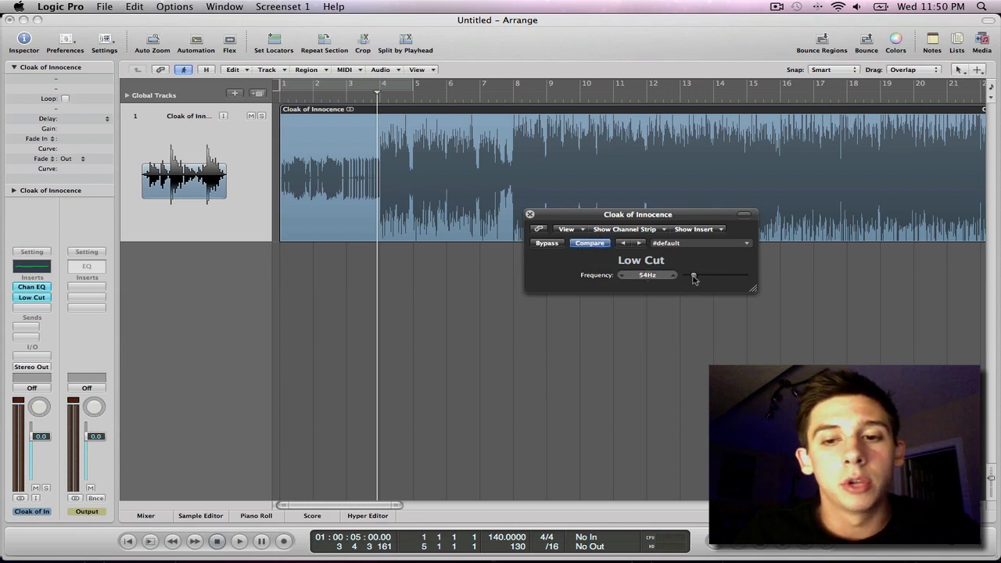
drag(637, 214, 600, 237)
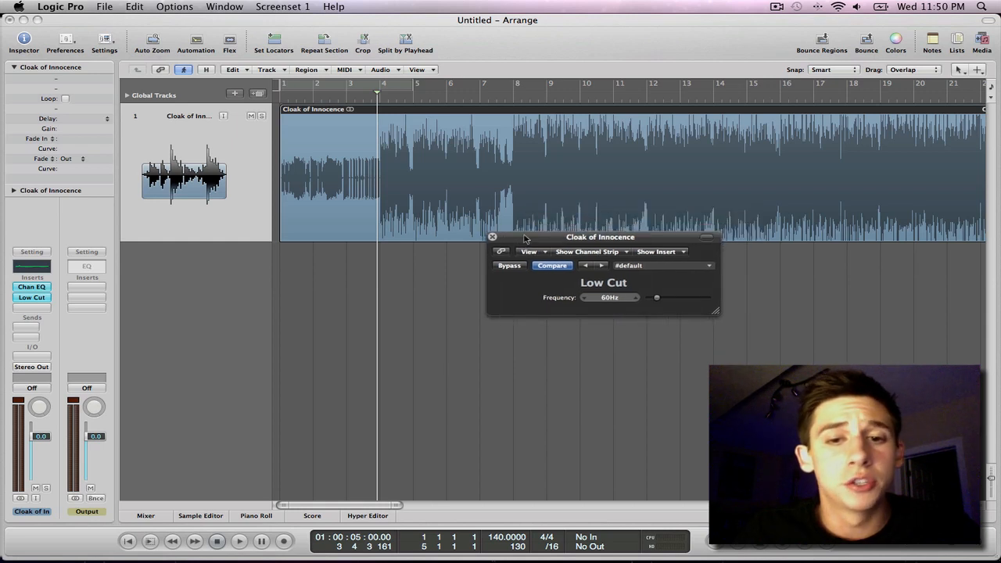
click(493, 237)
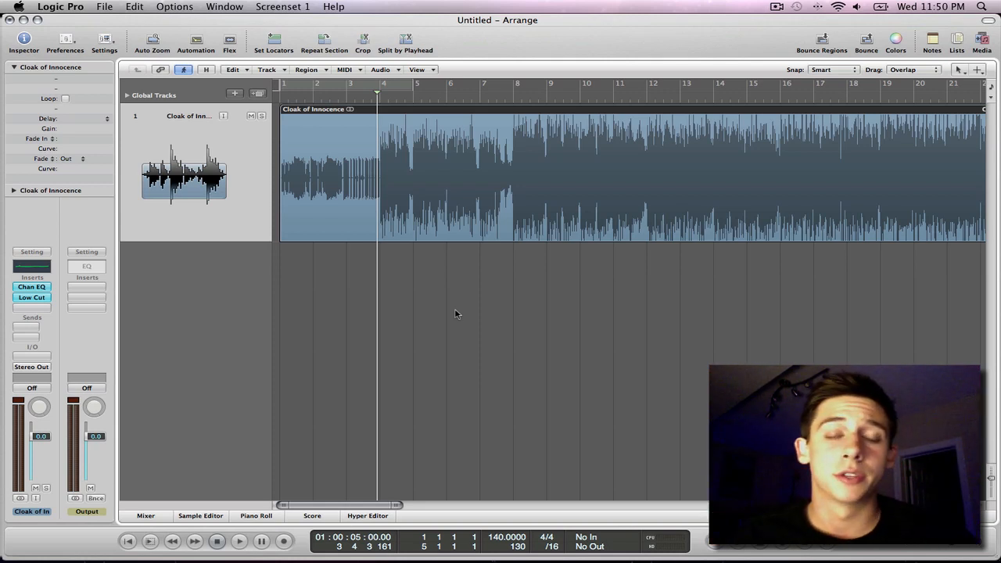
mouse_move(11, 328)
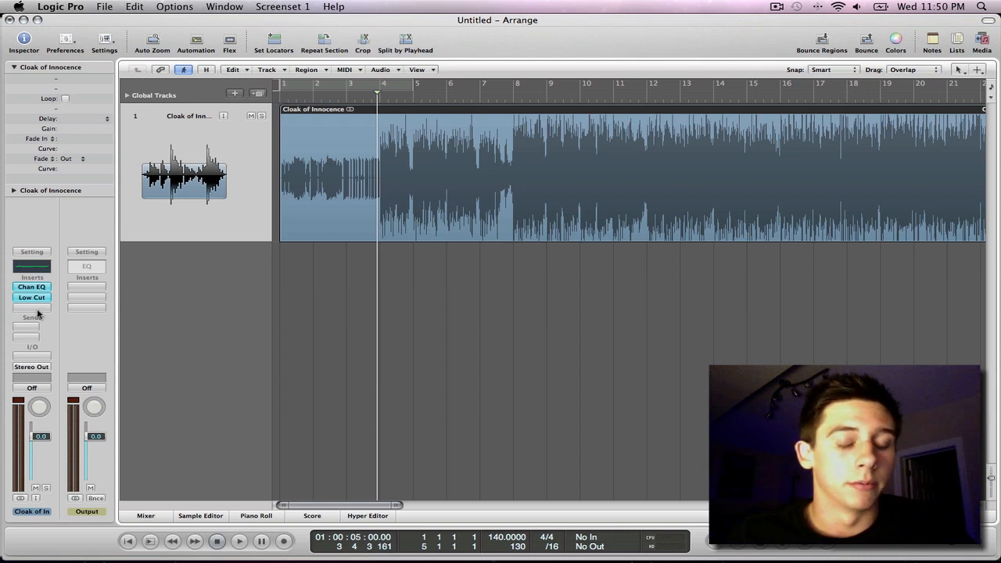
Step: Insert Stereo Spread in the third slot and open its settings window
click(31, 297)
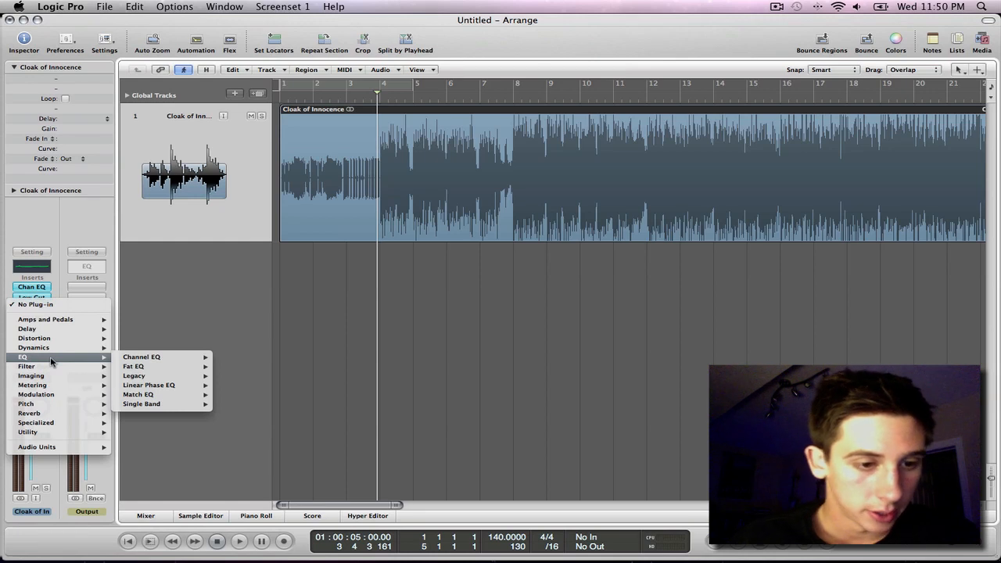
mouse_move(26, 367)
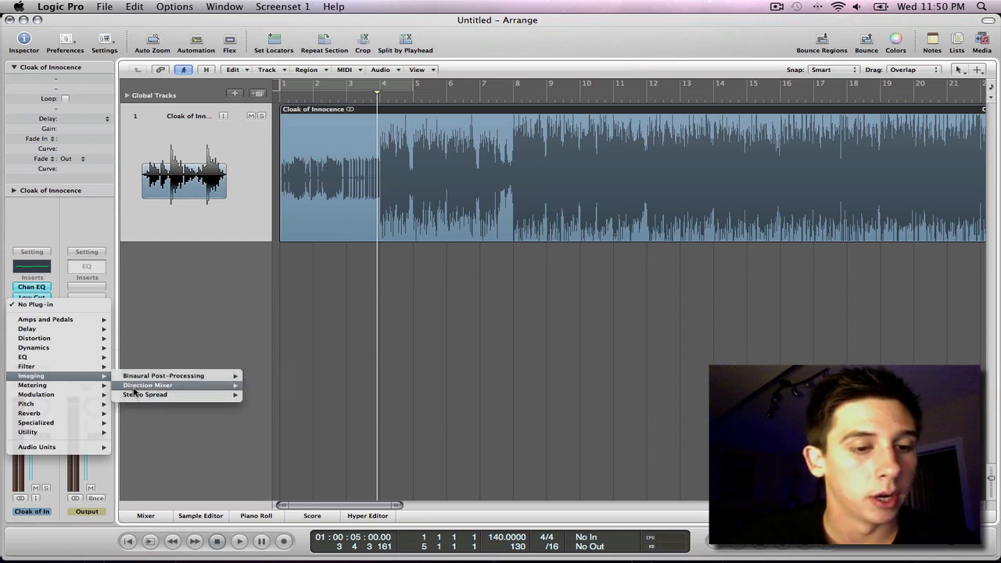
click(145, 395)
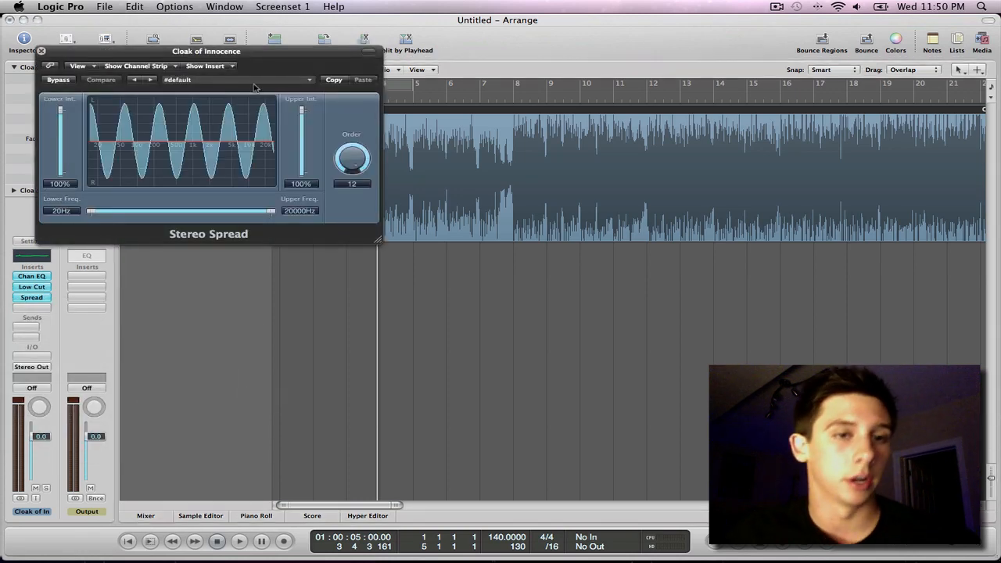
Step: Reposition the Stereo Spread window and lower Upper Intensity to 10%
drag(206, 51, 589, 264)
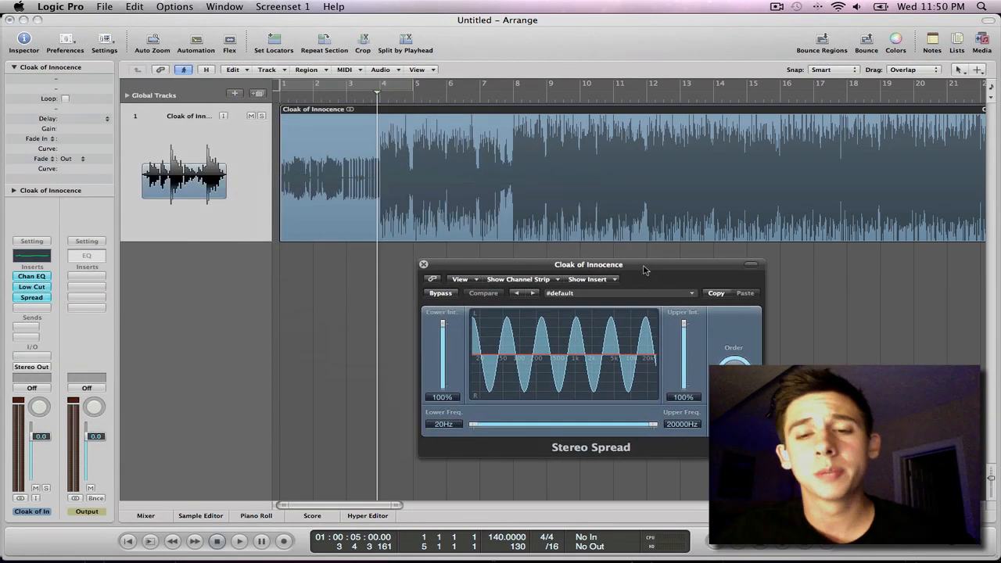
drag(588, 265, 578, 247)
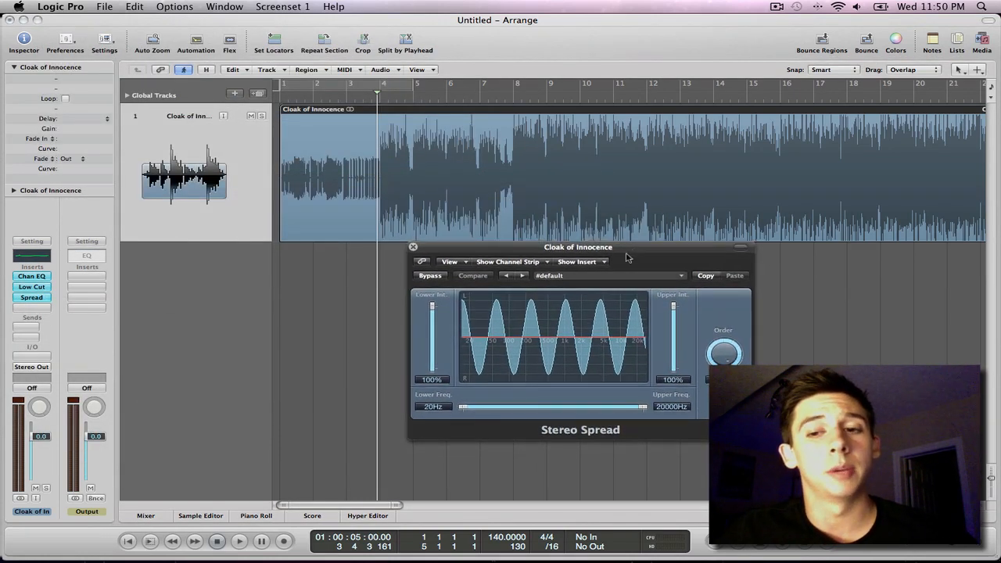
mouse_move(603, 271)
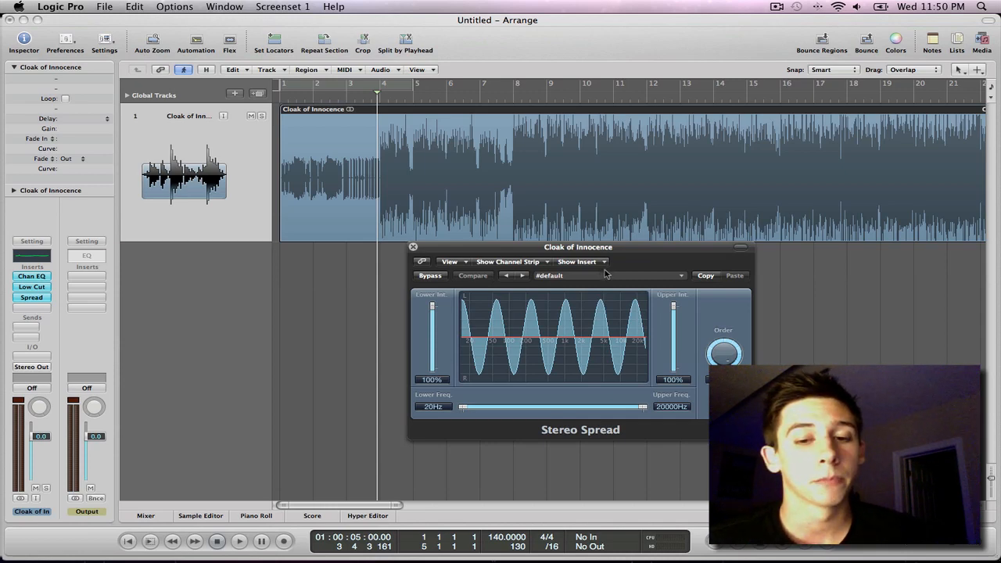
mouse_move(559, 317)
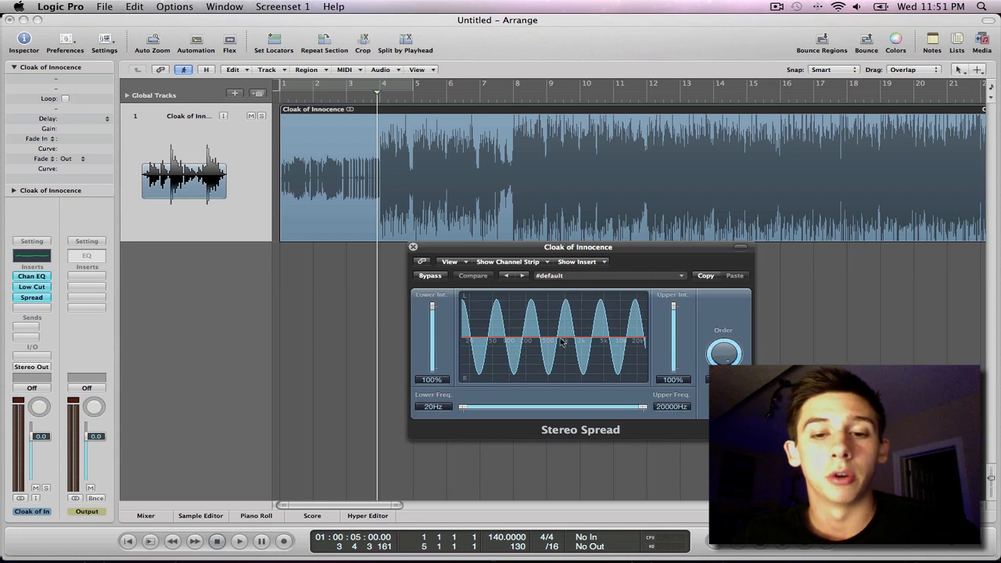
mouse_move(568, 308)
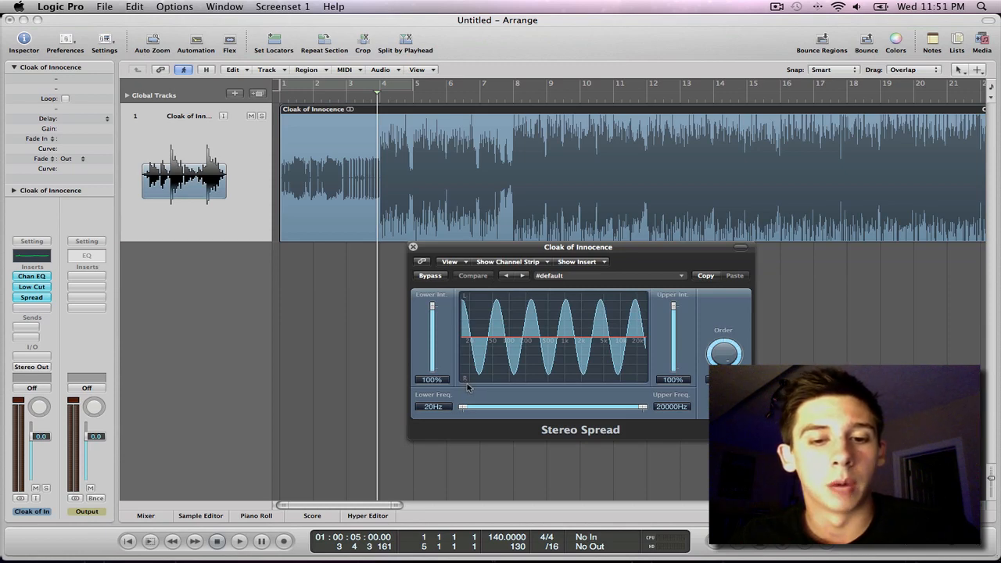
mouse_move(530, 307)
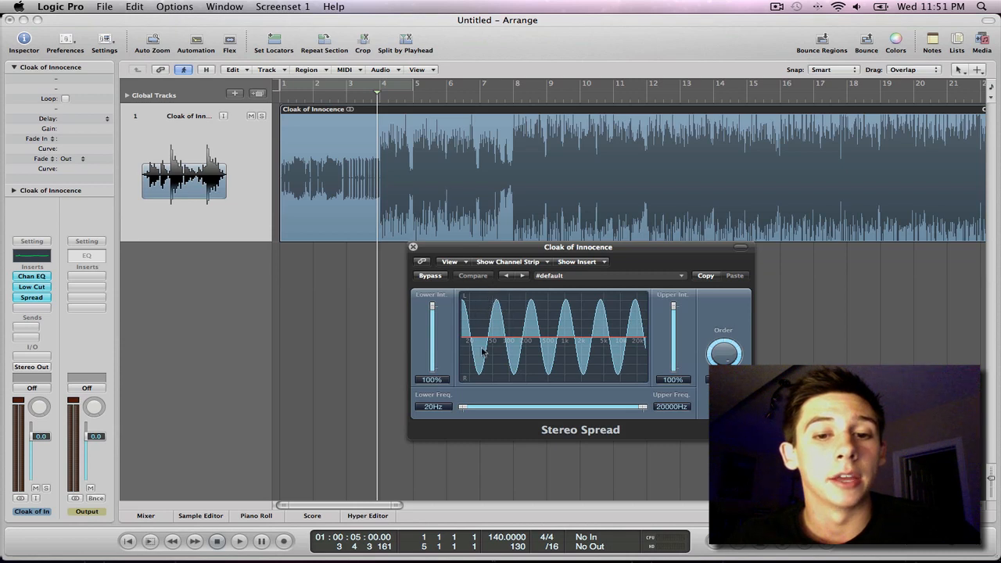
drag(673, 309, 673, 368)
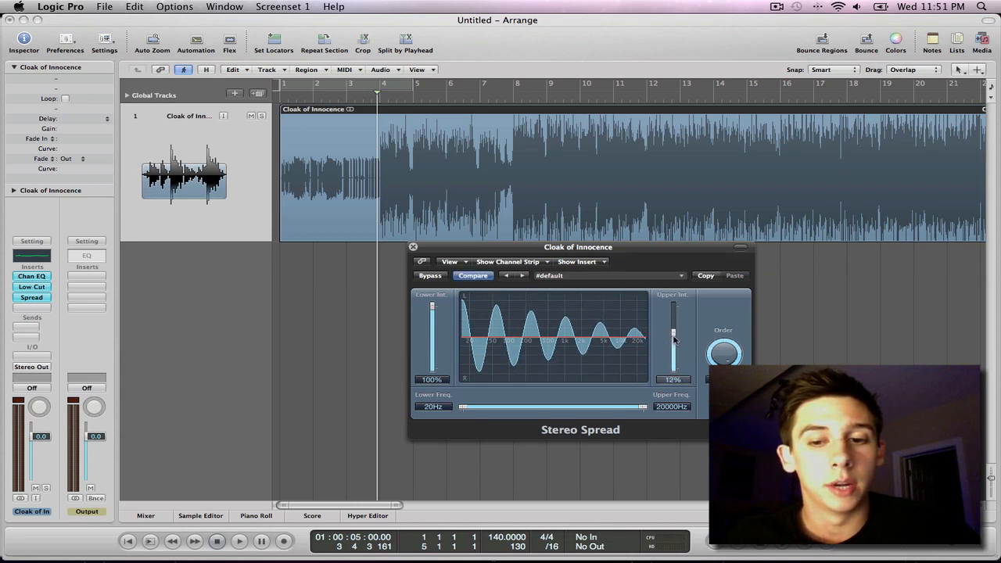
drag(673, 328, 672, 348)
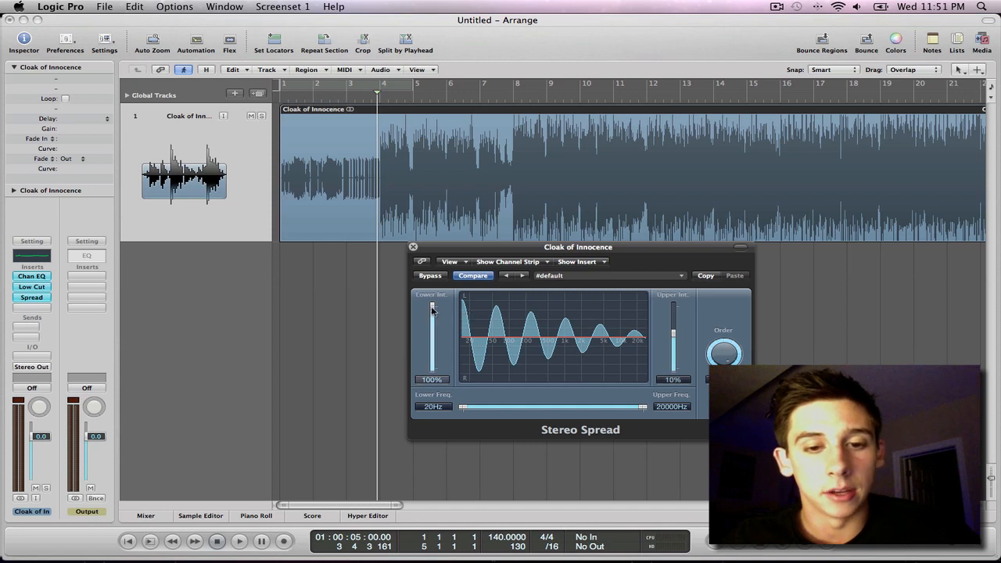
Step: Lower Stereo Spread's Lower Intensity to 10% and close the window
drag(432, 305, 432, 336)
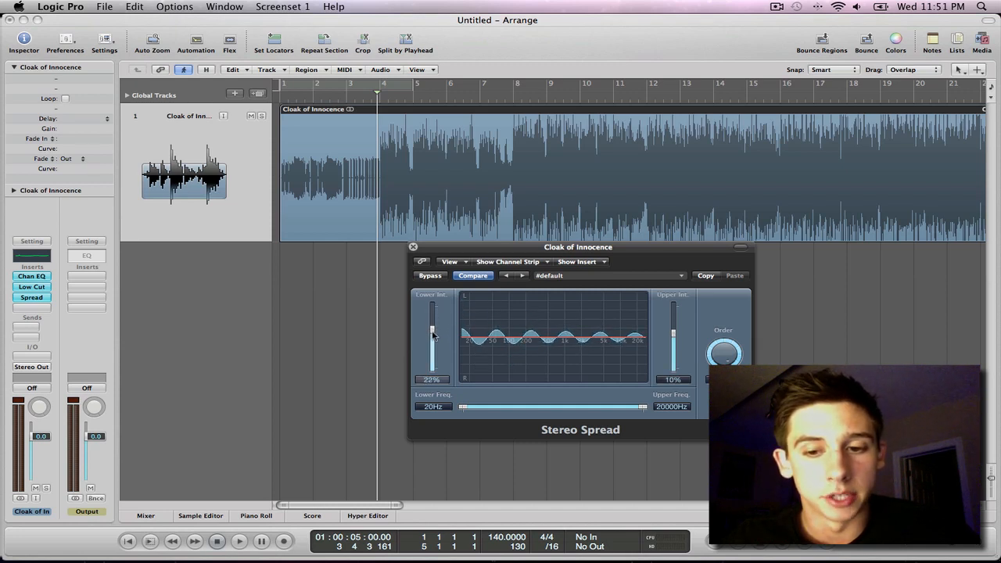
drag(433, 332, 432, 348)
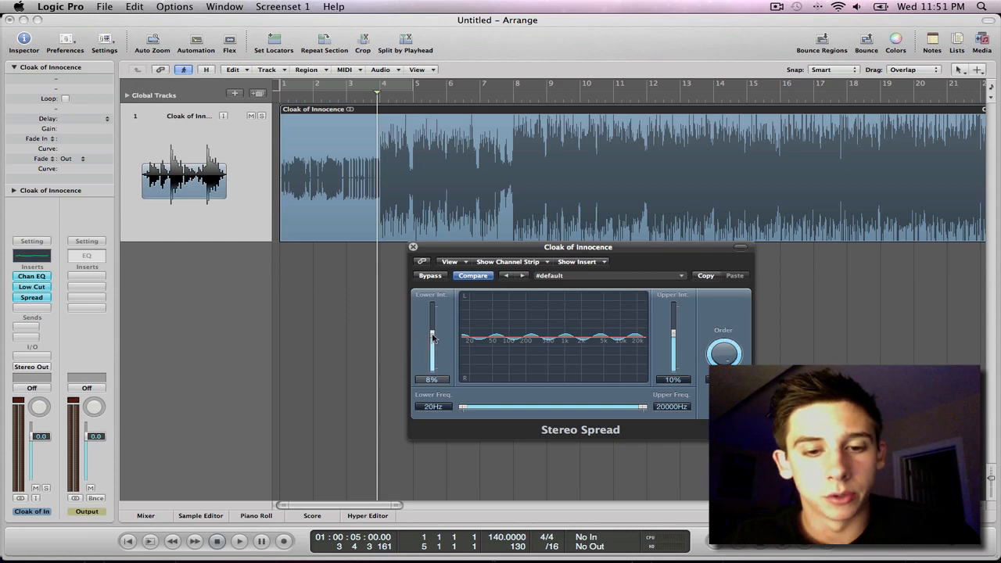
drag(432, 336, 432, 327)
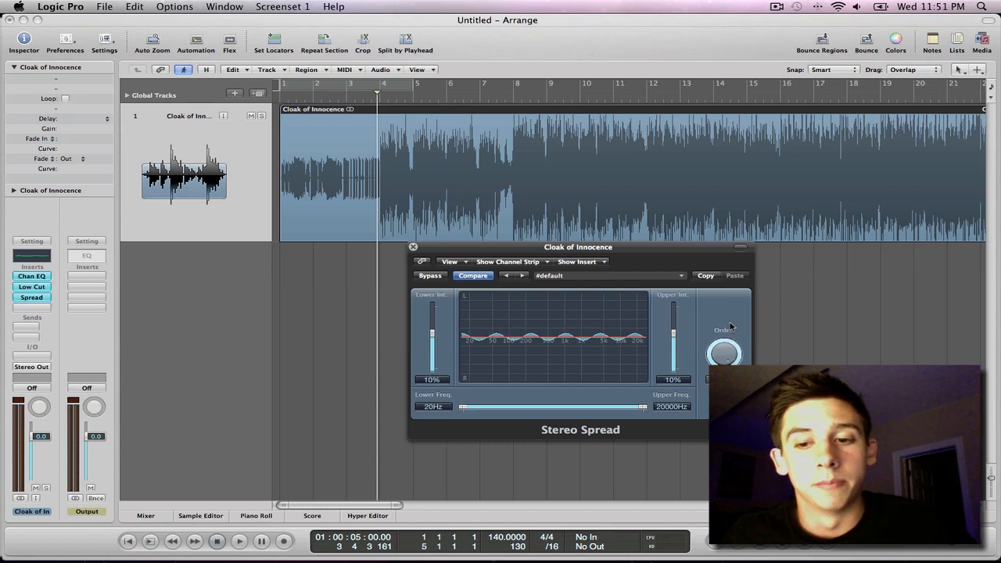
mouse_move(617, 295)
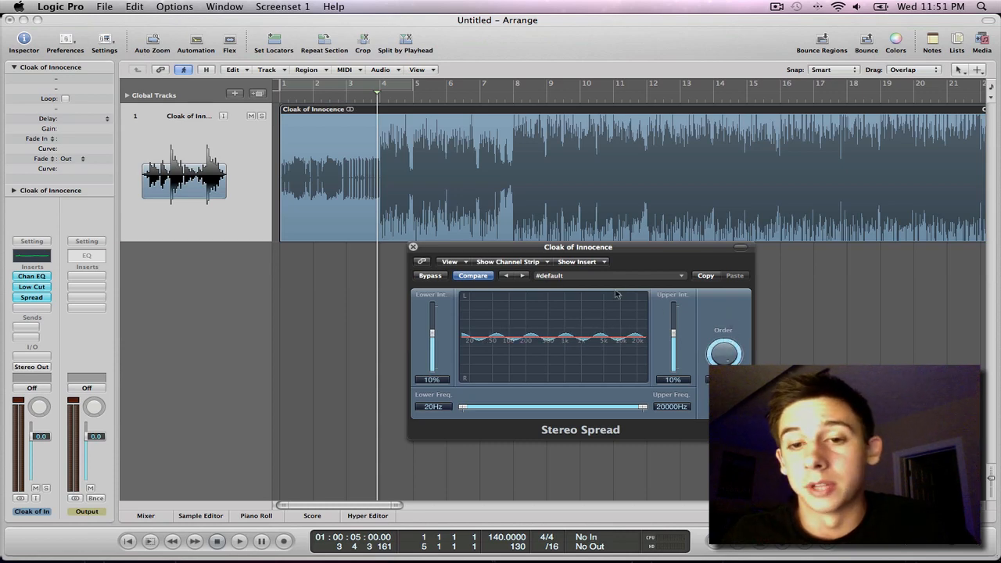
drag(578, 246, 525, 240)
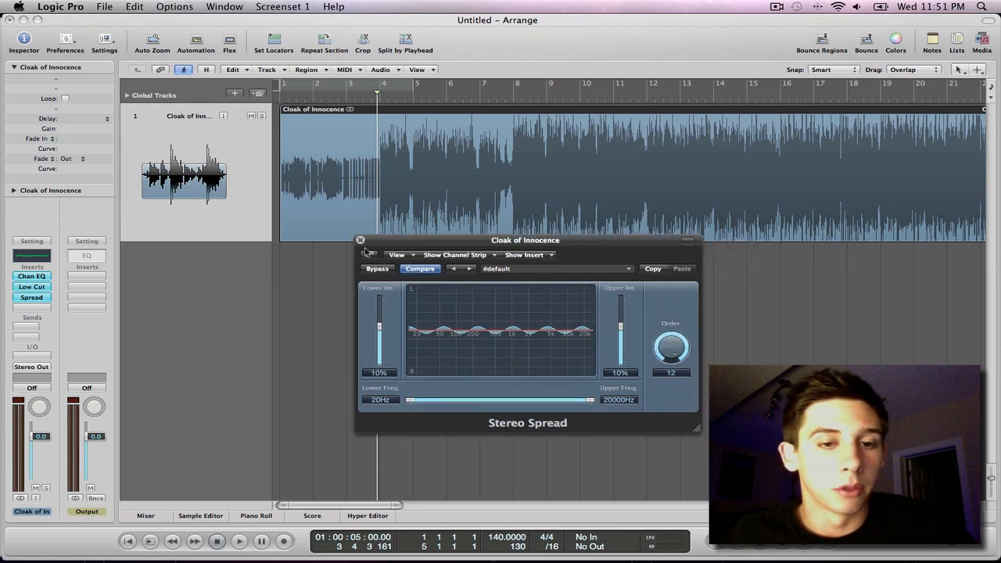
click(360, 240)
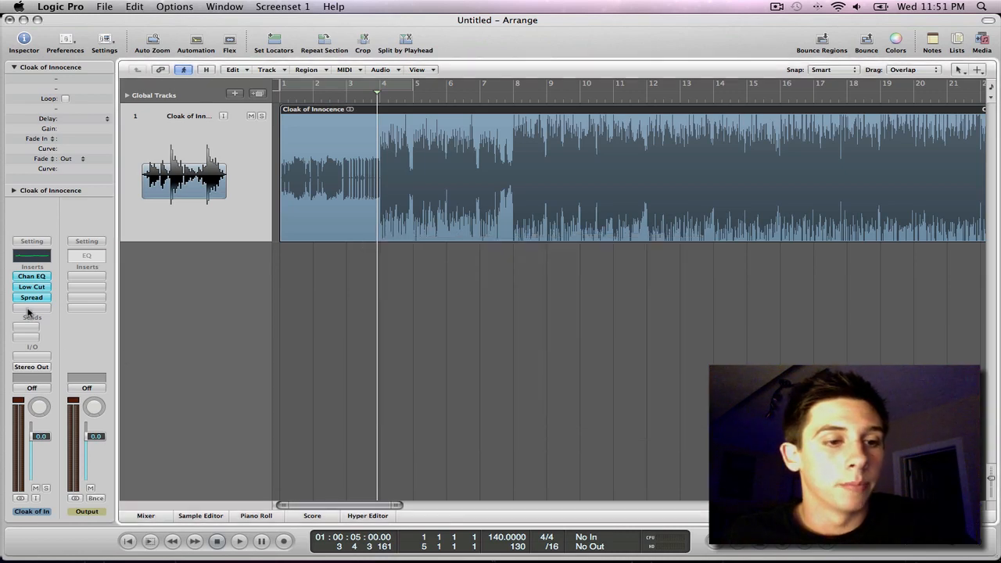
mouse_move(30, 311)
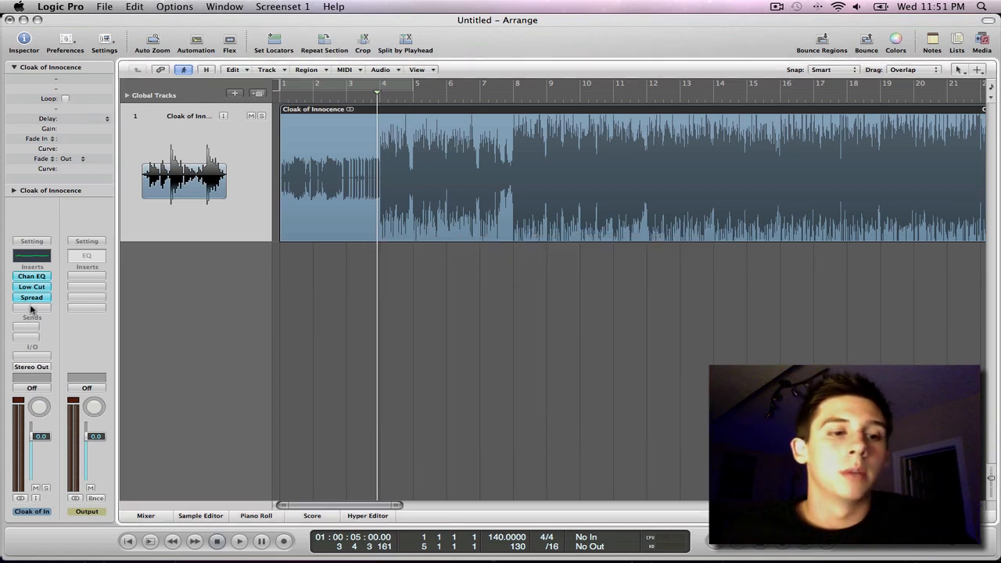
Step: Insert Dynamics > Multipressor in the fourth slot, below Spread
click(31, 307)
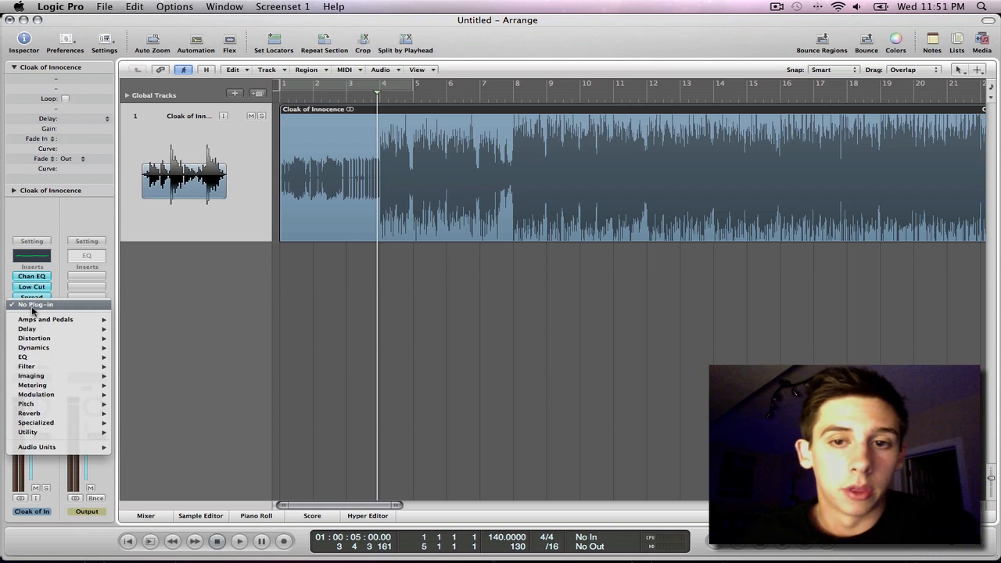
mouse_move(33, 347)
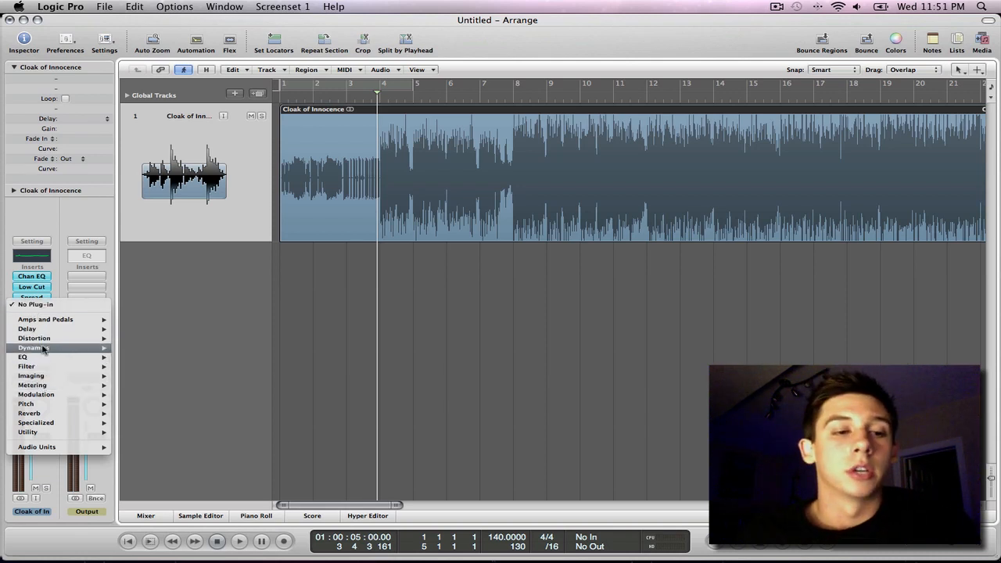
click(26, 366)
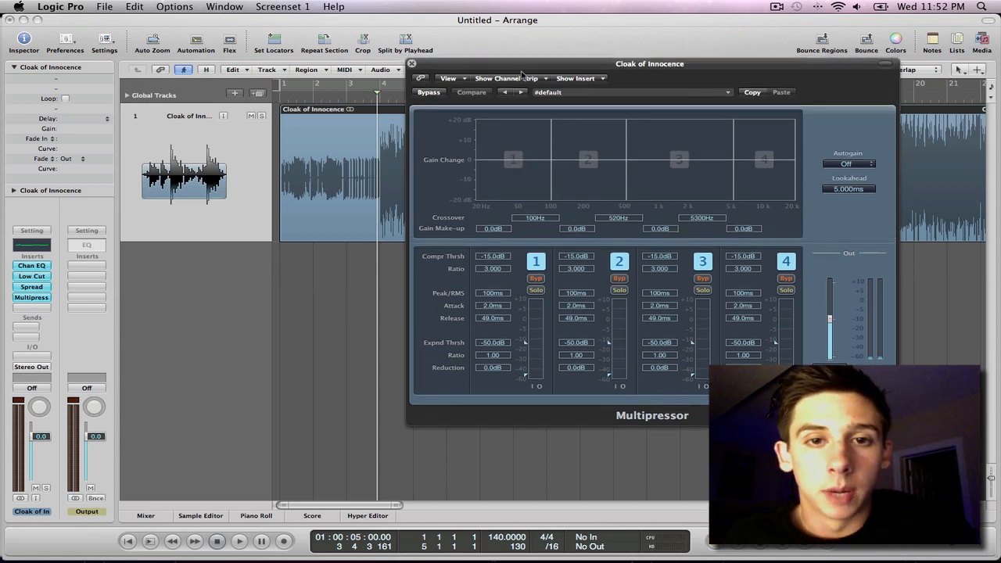
Step: Set a cycle over bars 8–10, move the Multipressor window right, and start playback
drag(649, 64, 624, 228)
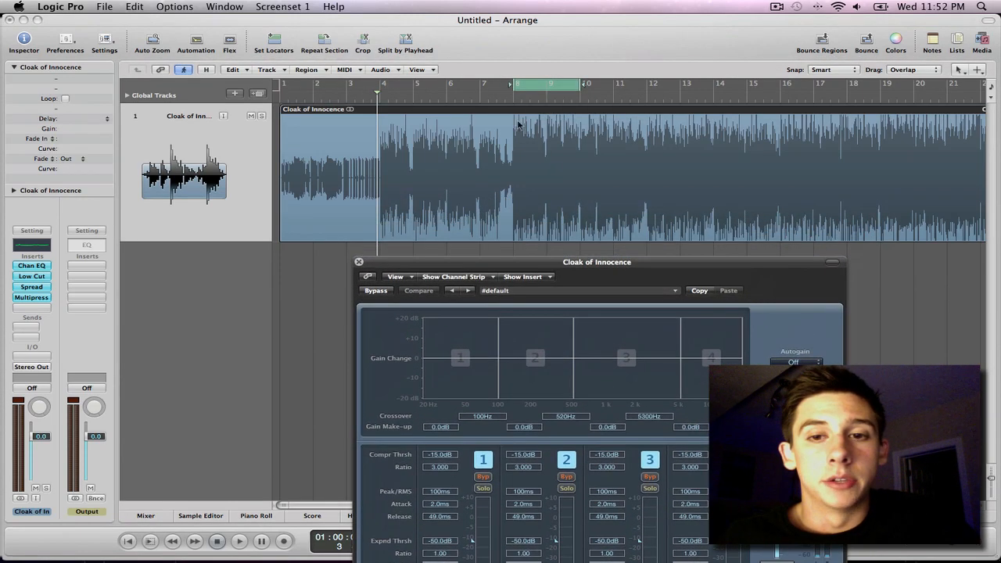
mouse_move(539, 265)
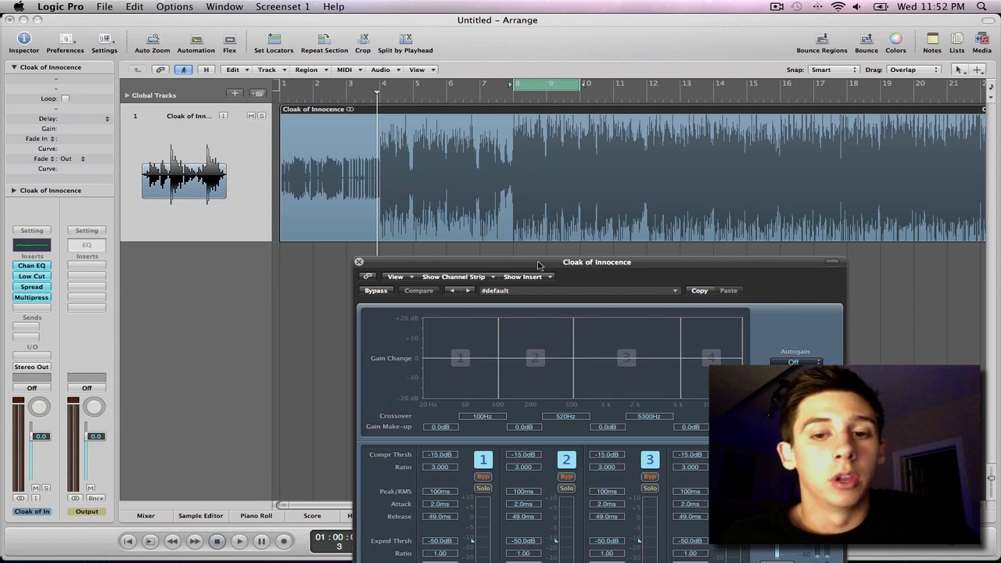
drag(596, 262, 603, 229)
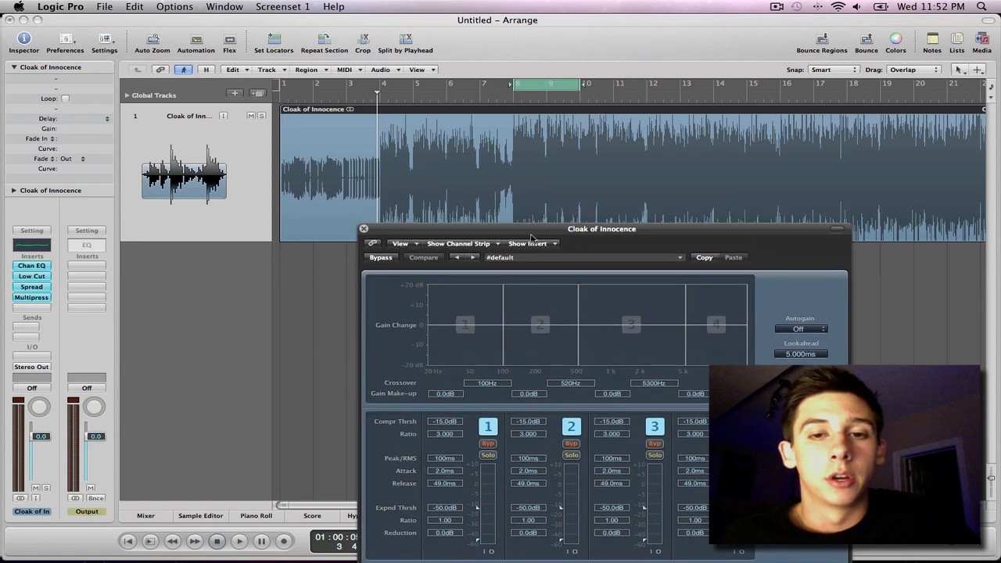
drag(601, 228, 720, 65)
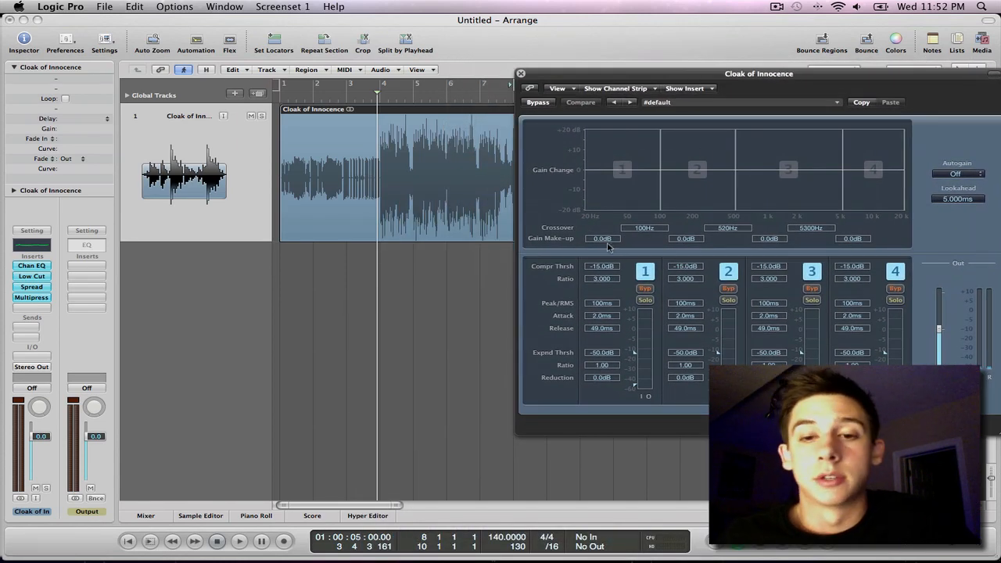
mouse_move(604, 272)
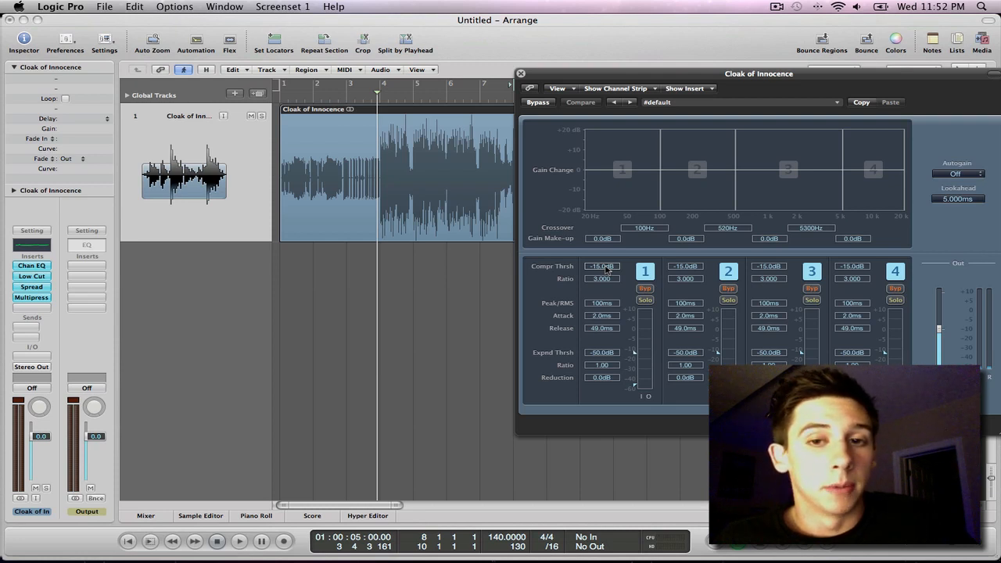
click(238, 541)
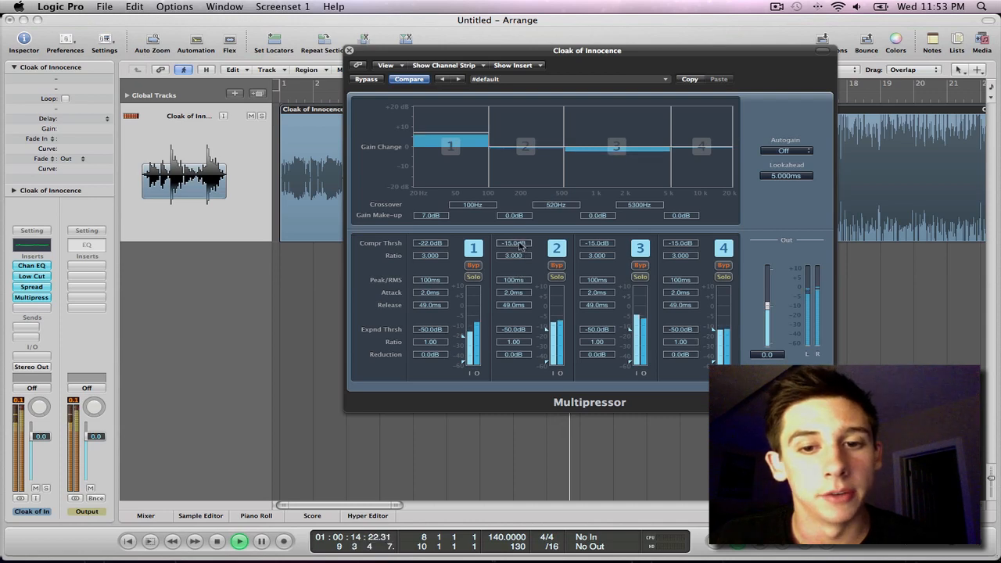
Step: Lower Multipressor band 2's compression threshold to -17.5 dB and reposition the window
drag(513, 242, 513, 250)
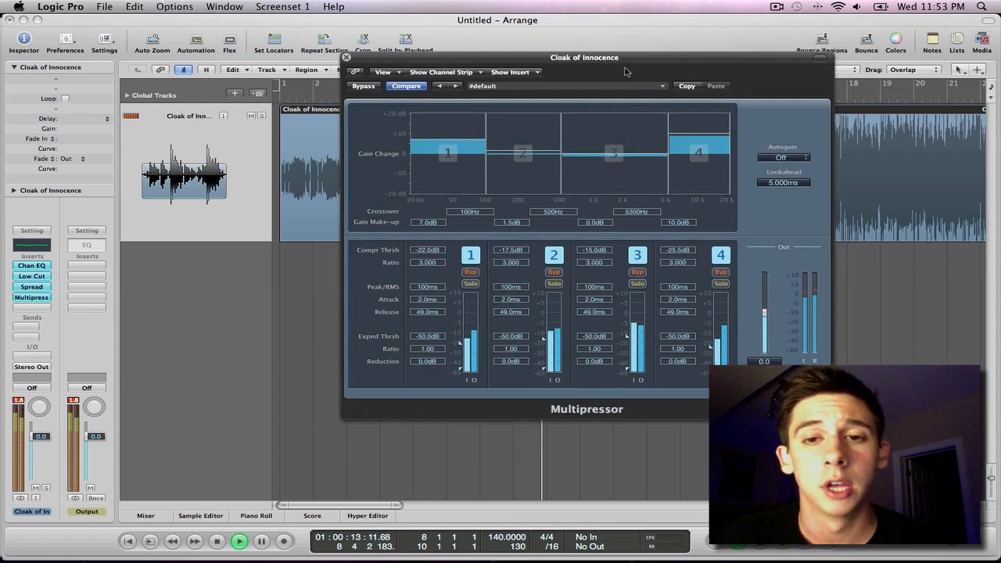
drag(585, 57, 583, 71)
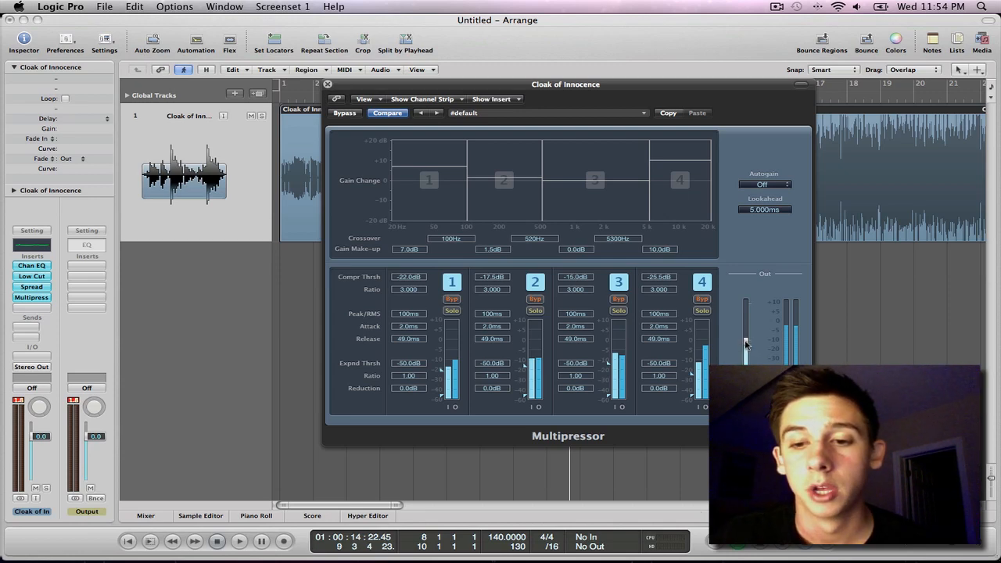
Step: Stop playback and close the Multipressor plug-in window
click(238, 541)
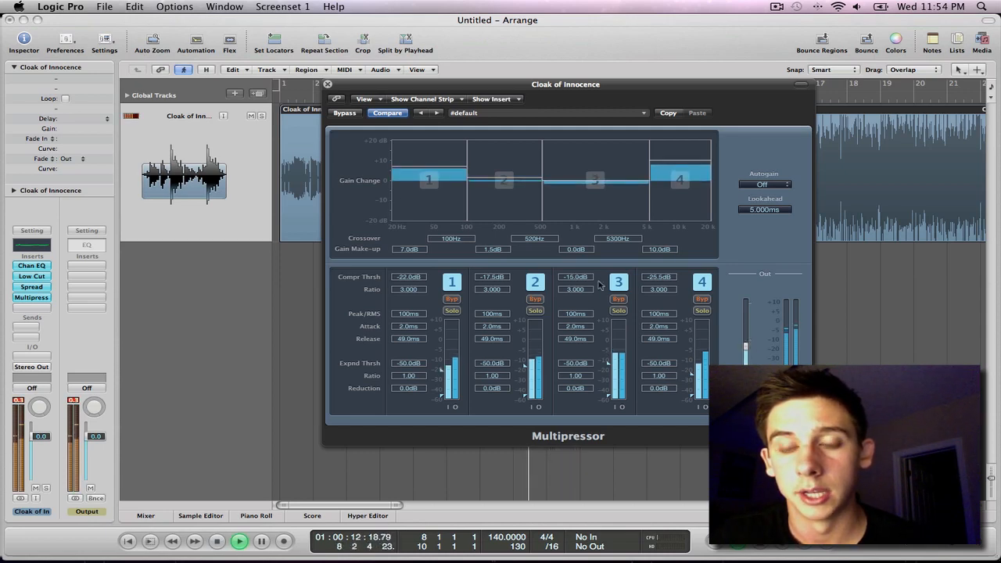
click(328, 84)
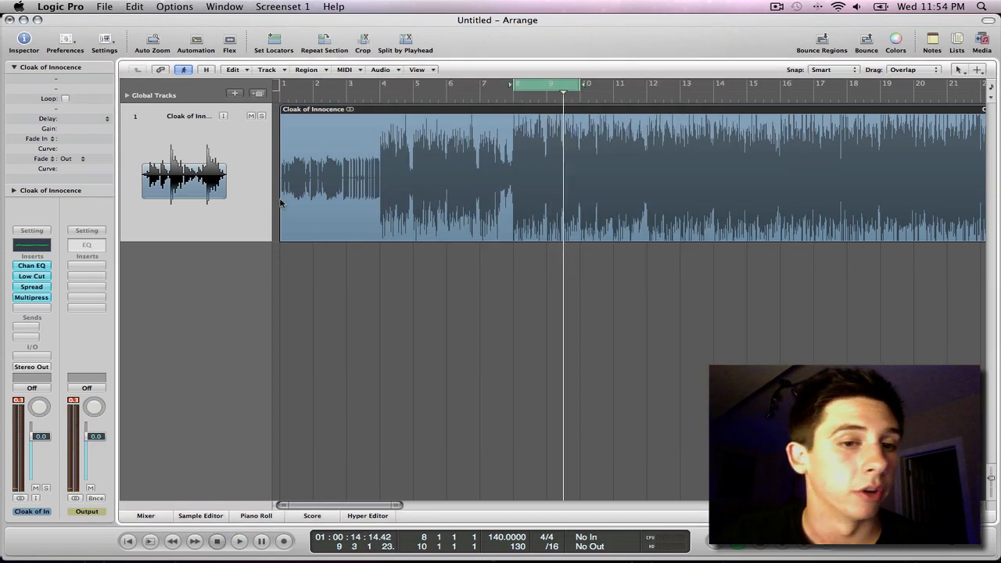
mouse_move(144, 172)
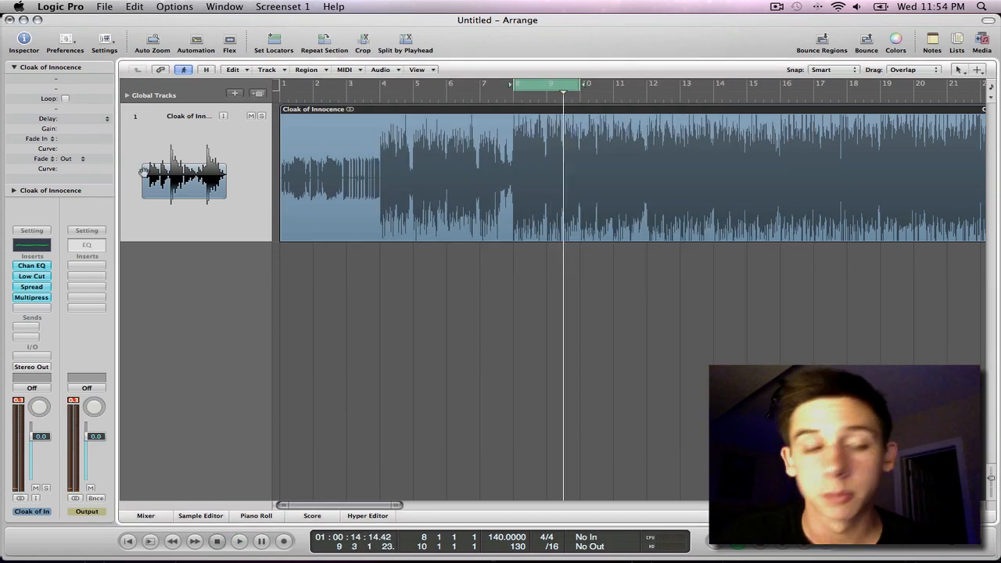
Step: Insert a Limiter below Multipressor and move its window to the screen centre
click(31, 297)
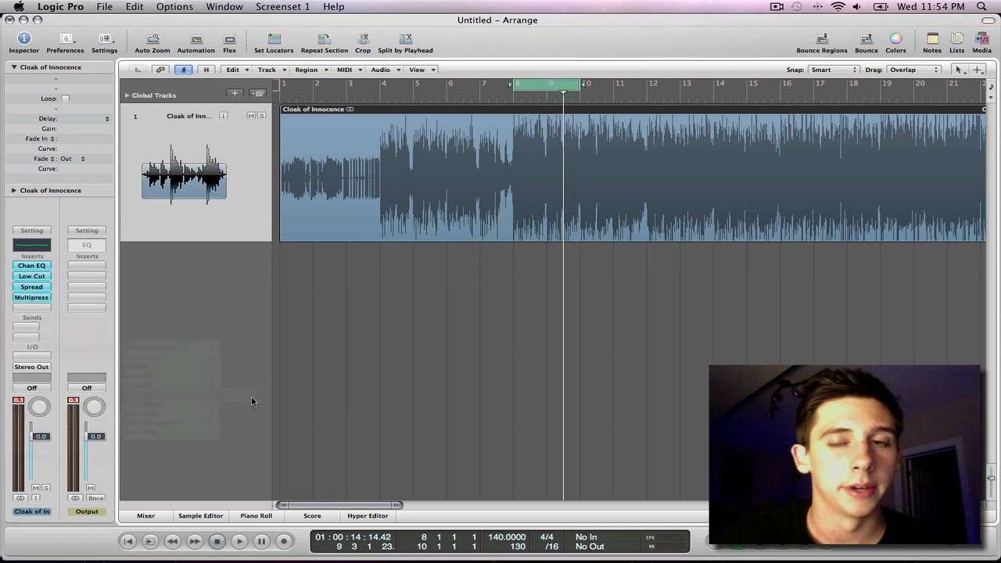
click(32, 298)
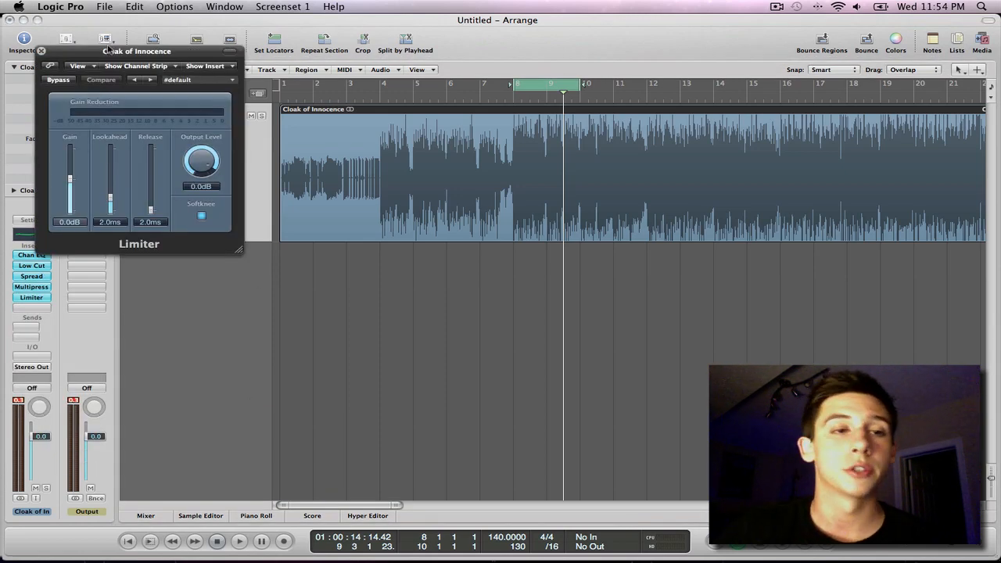
drag(139, 51, 516, 252)
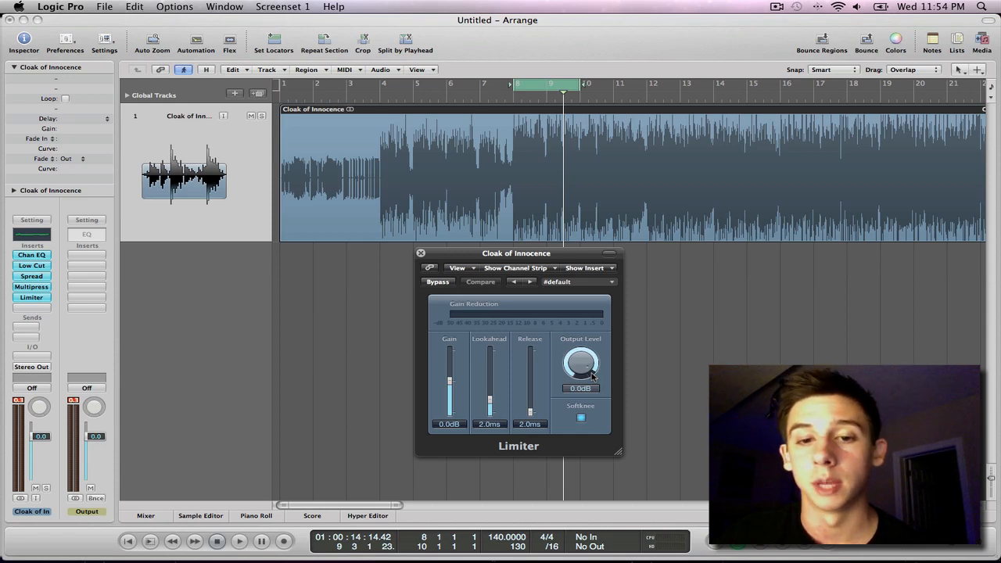
Step: Play the song and drag the Limiter Gain slider up to +8.0 dB
click(239, 541)
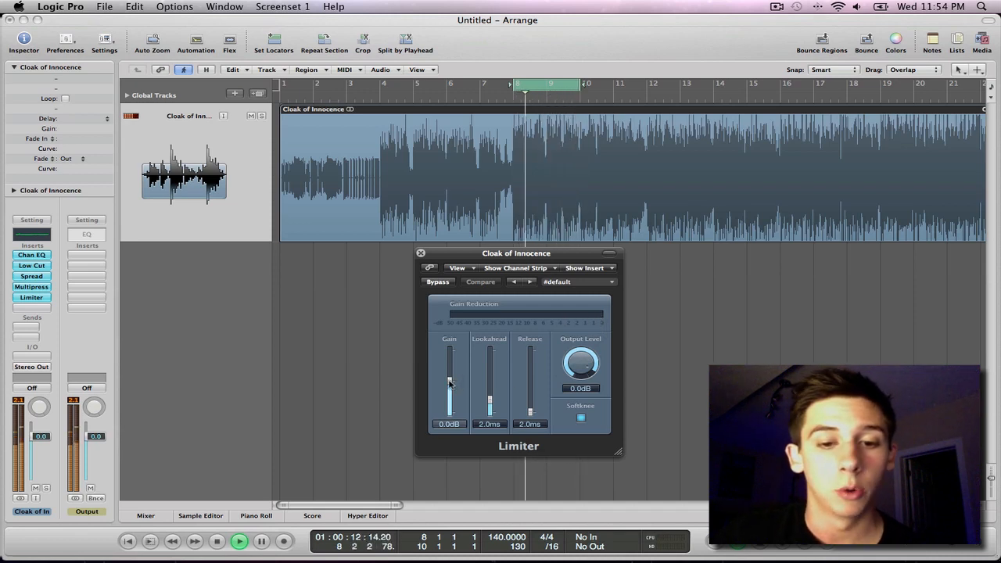
drag(450, 388, 449, 376)
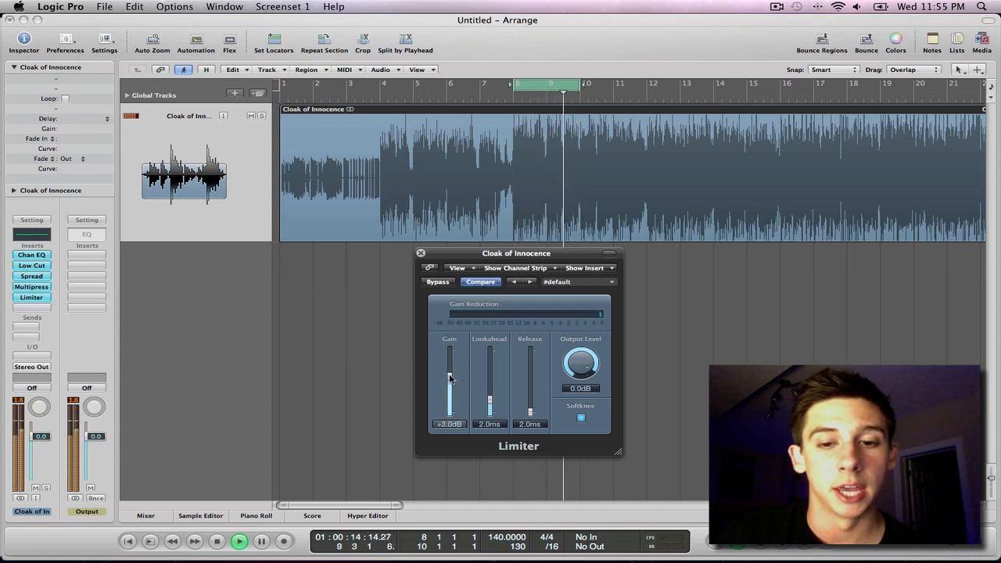
drag(450, 383, 450, 371)
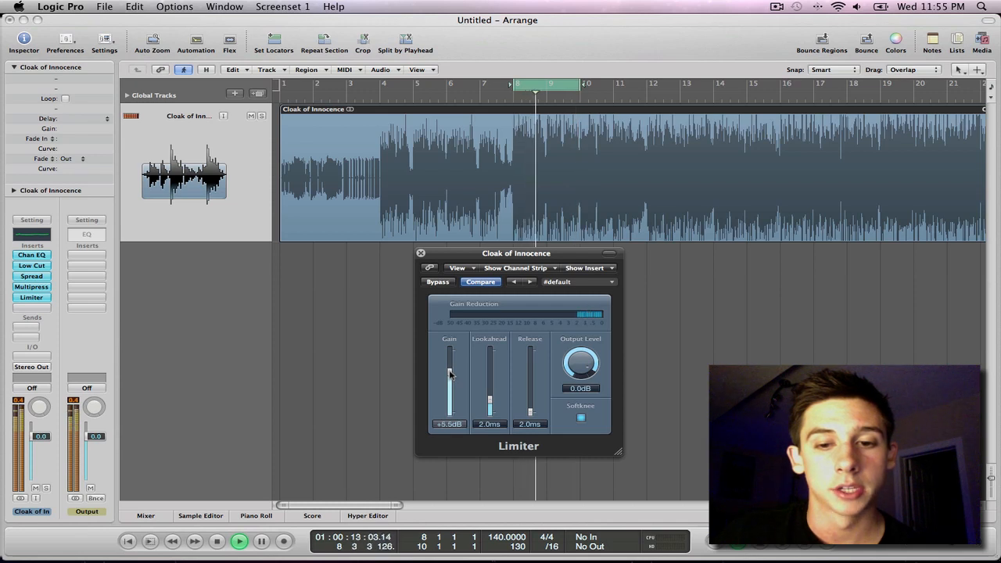
drag(450, 375, 450, 368)
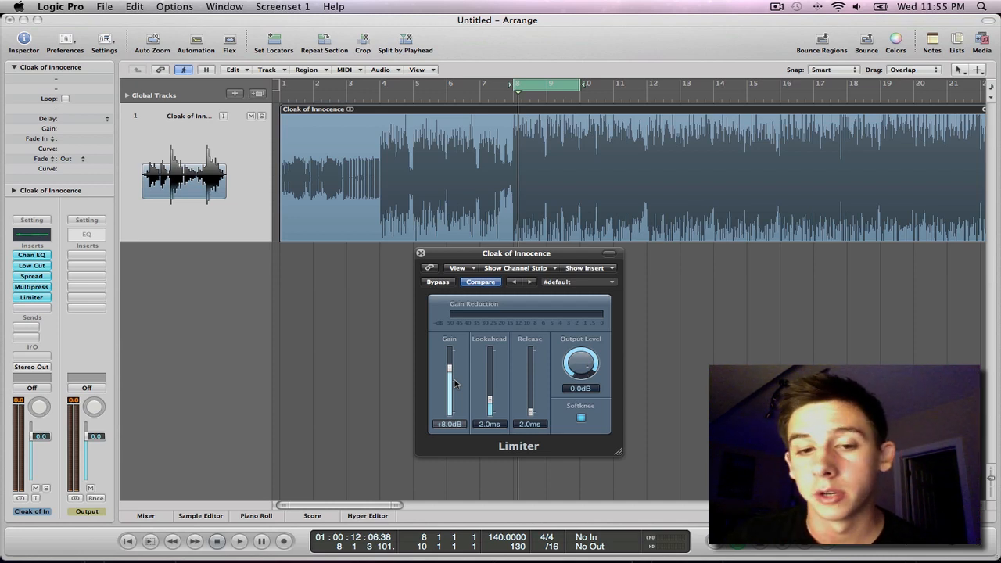
drag(450, 383, 450, 356)
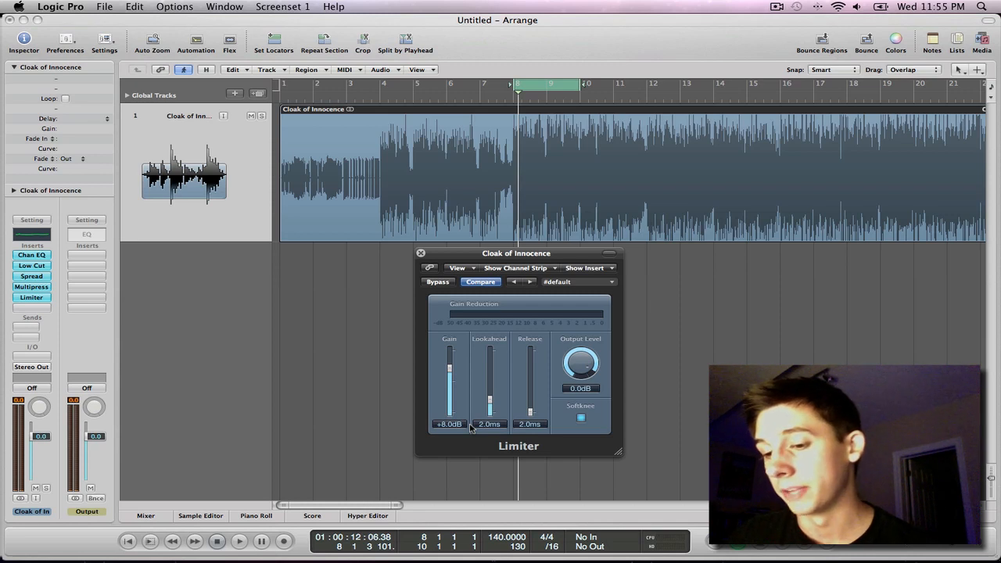
mouse_move(466, 403)
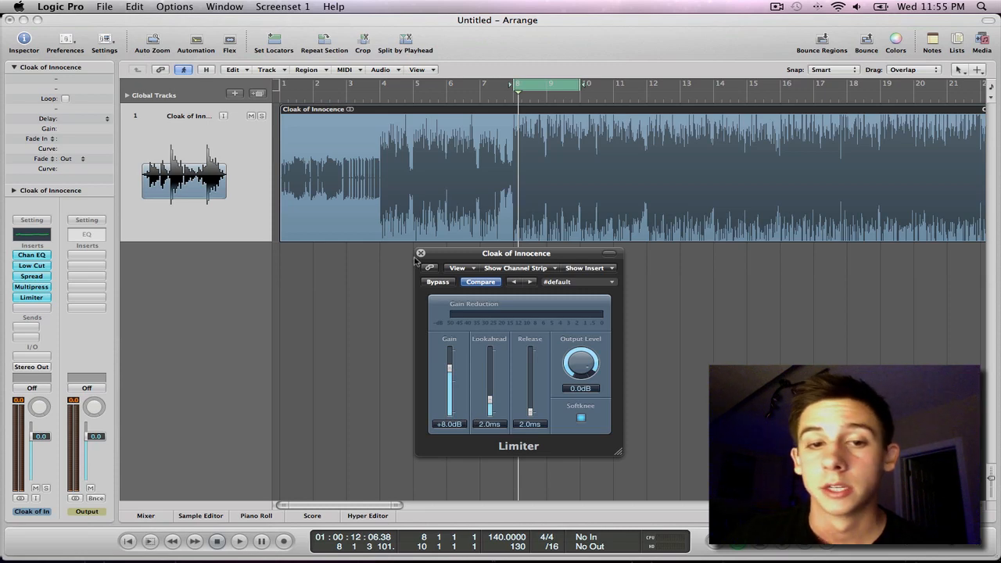
Step: Close the Limiter window and insert a MultiMeter as the sixth plug-in
click(421, 253)
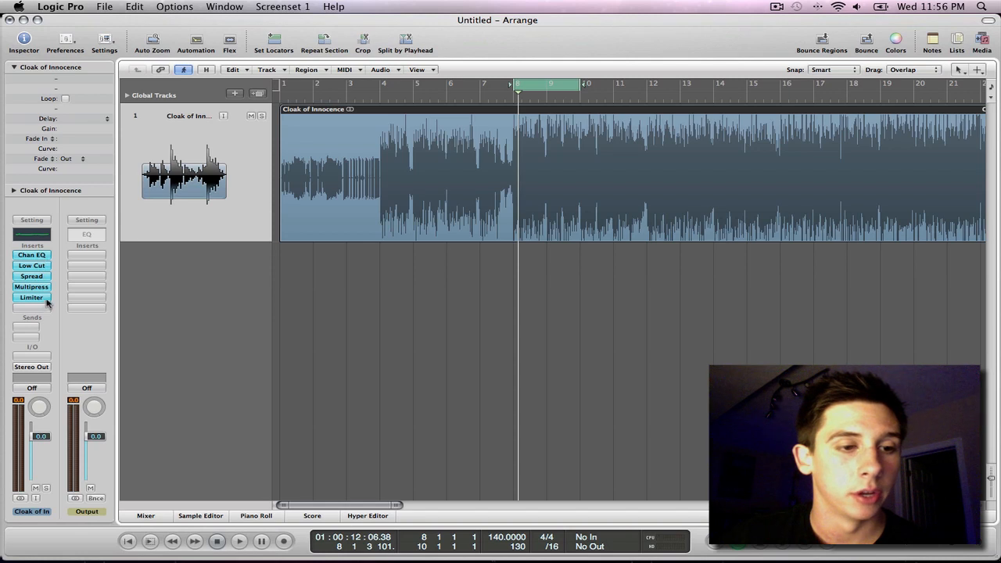
mouse_move(32, 255)
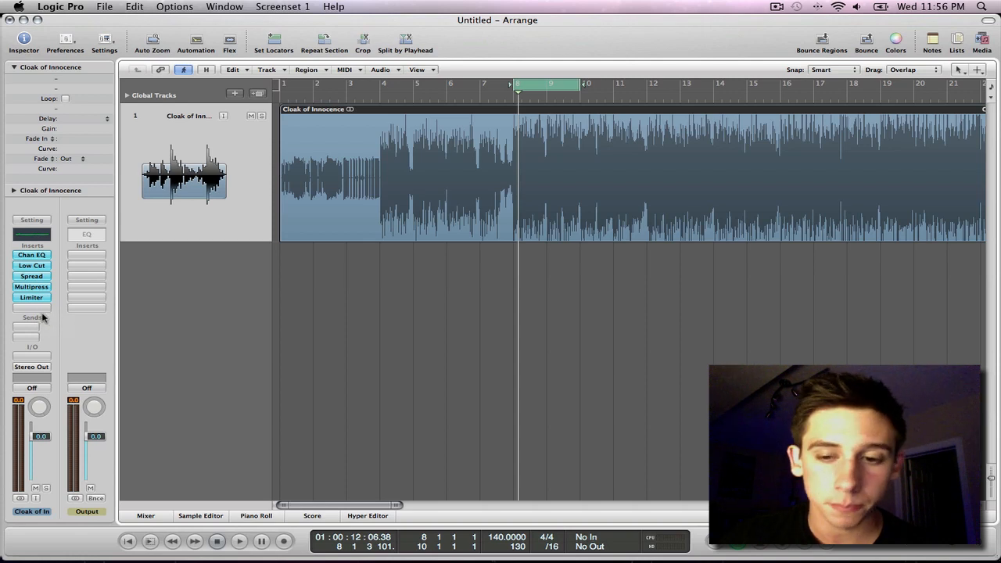
click(31, 297)
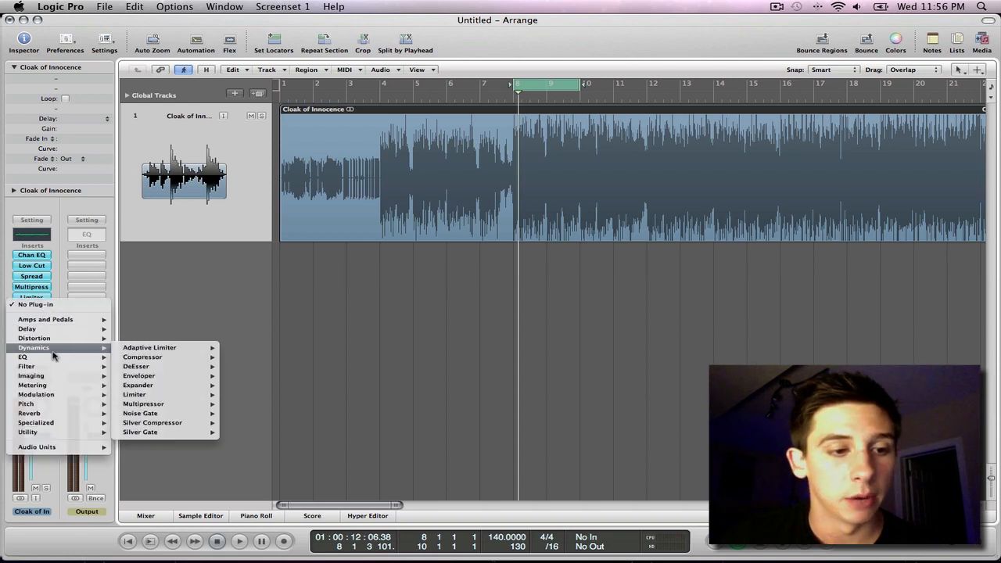
mouse_move(32, 385)
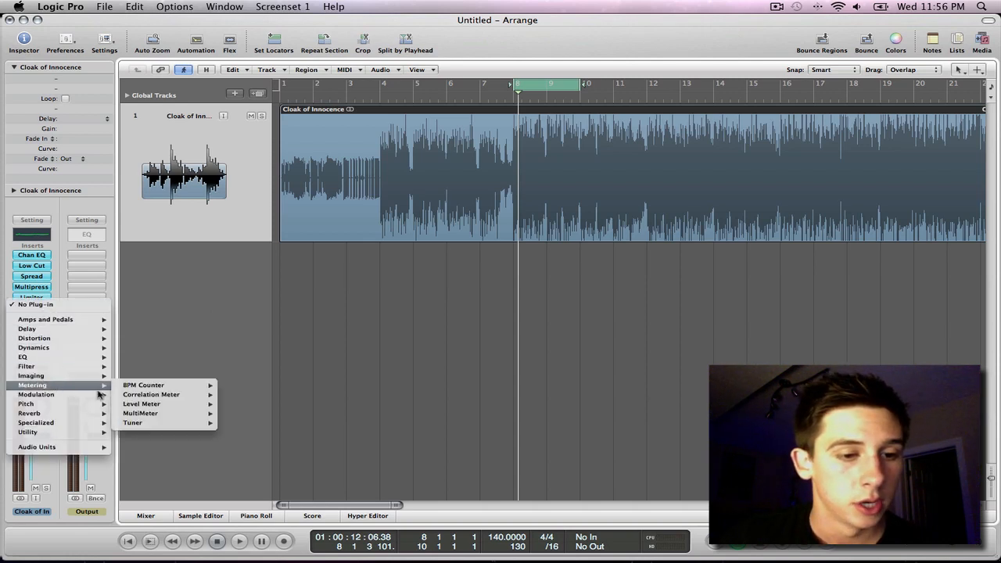
mouse_move(141, 404)
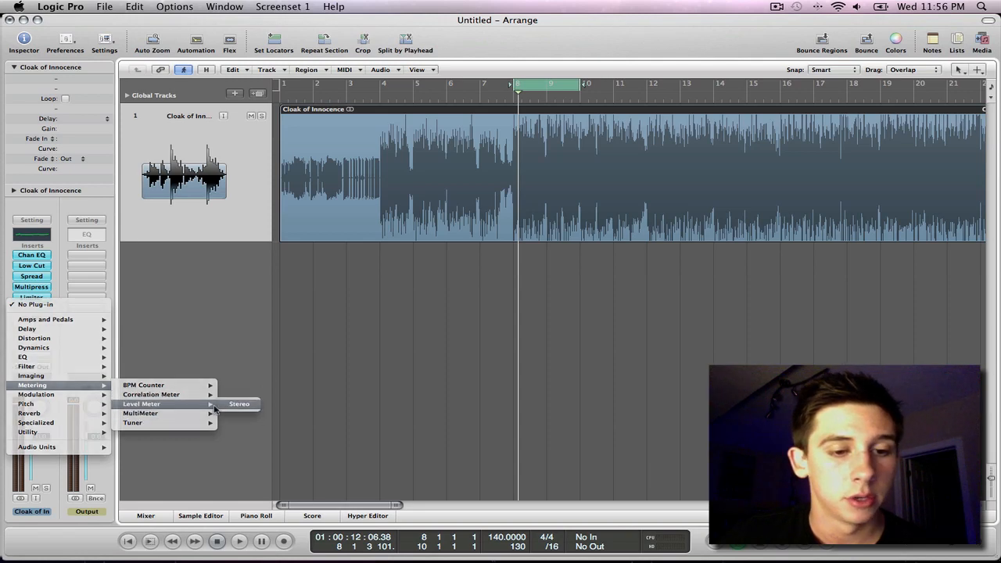
click(240, 404)
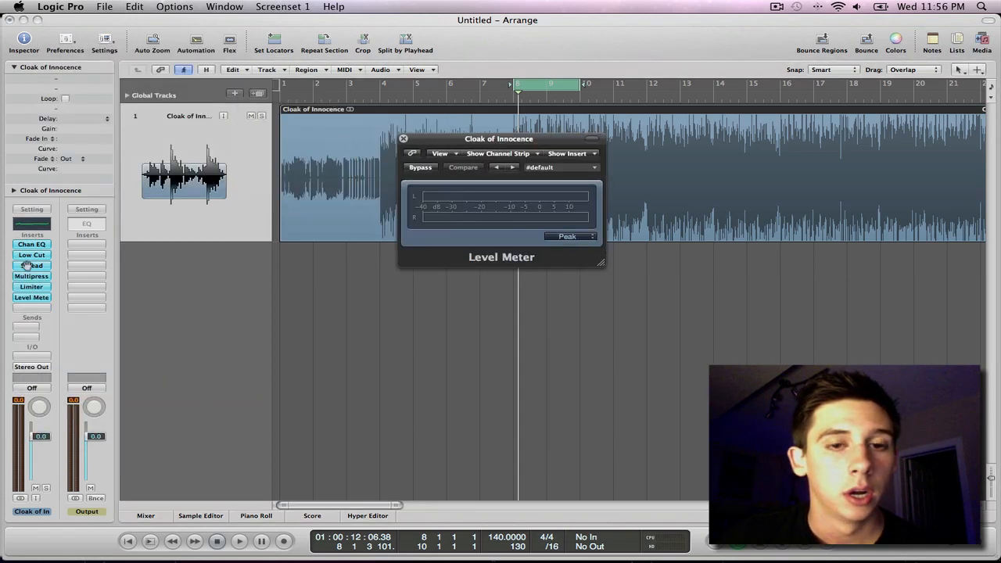
click(32, 297)
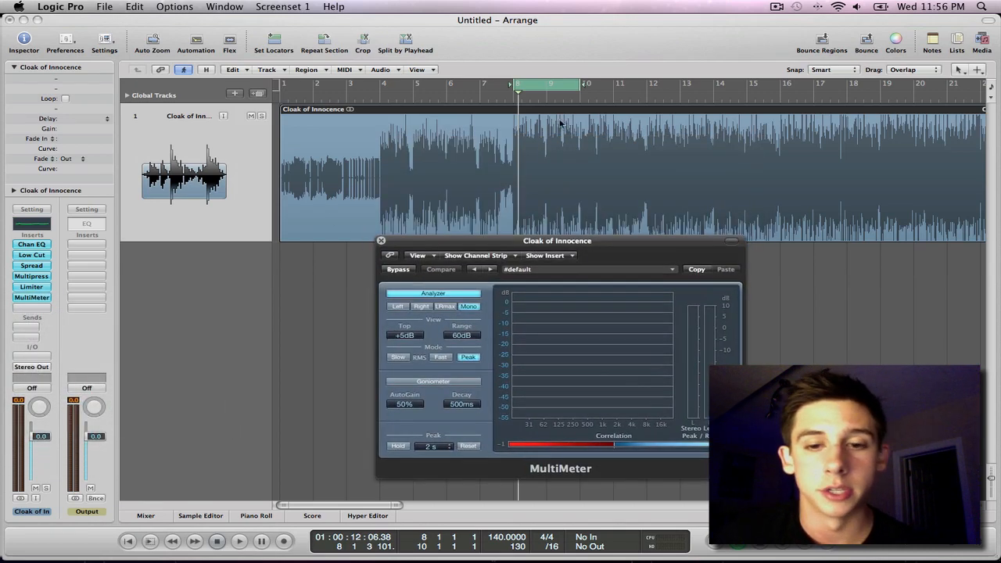
click(239, 541)
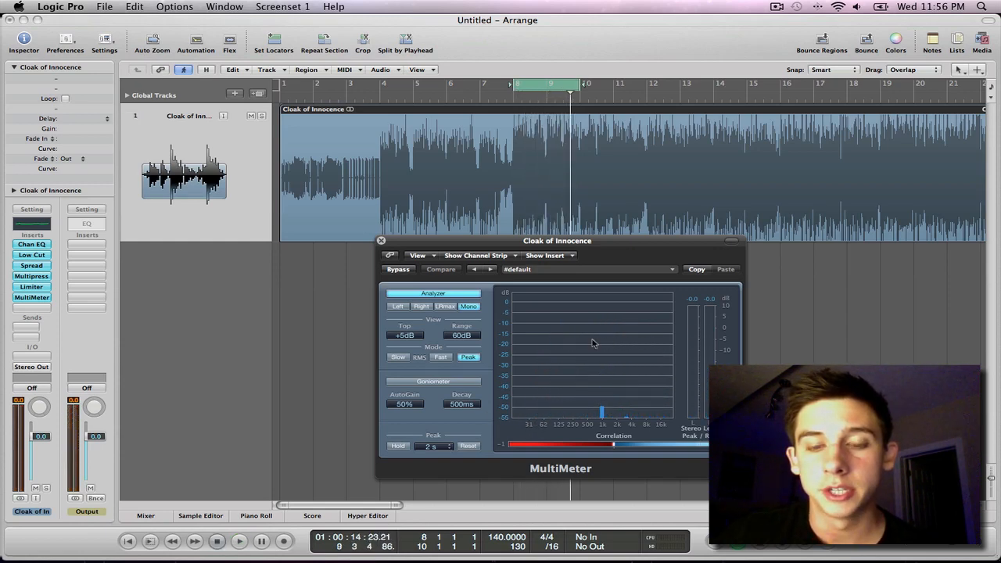
mouse_move(606, 380)
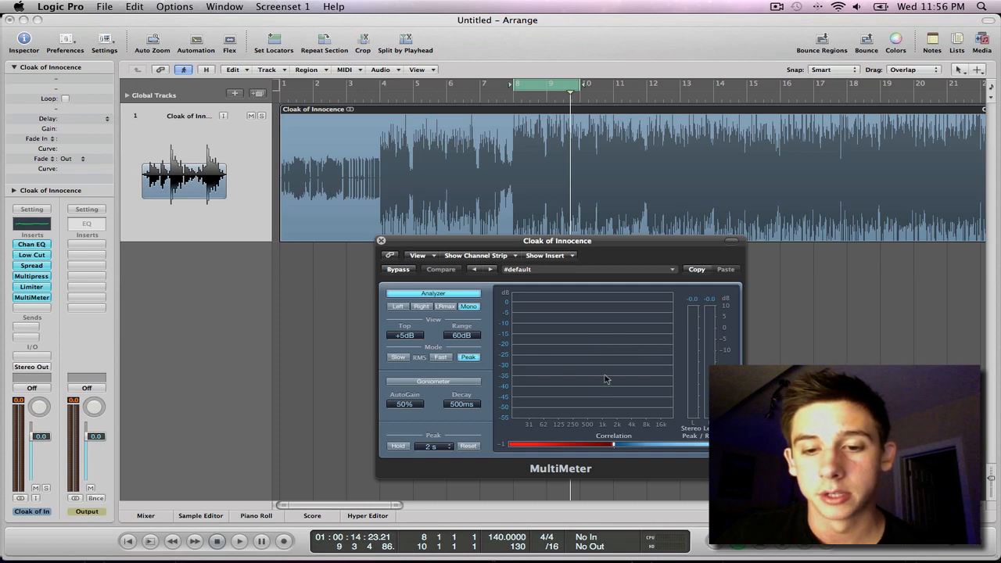
mouse_move(611, 422)
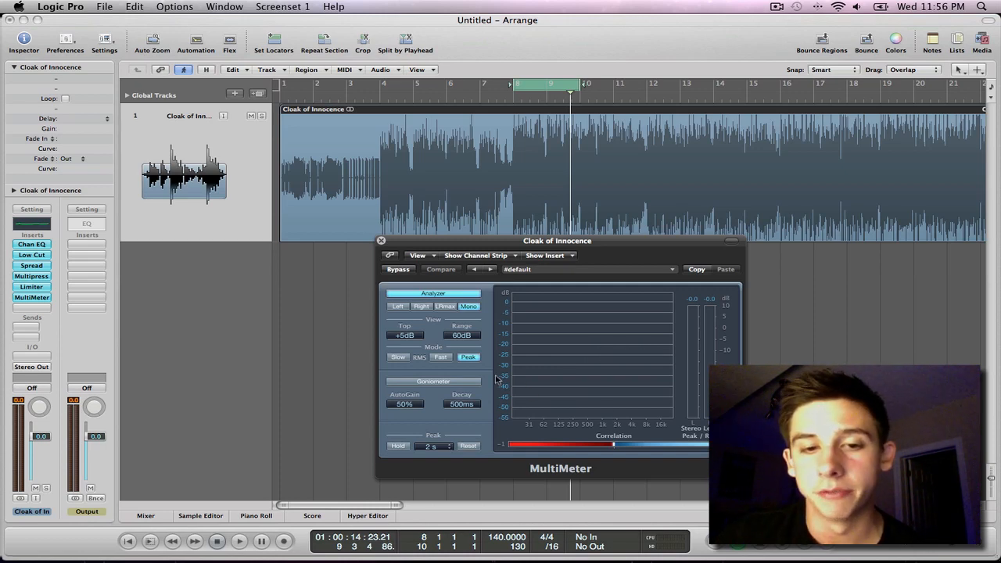
Step: Show the MultiMeter goniometer and move its window higher up
click(433, 382)
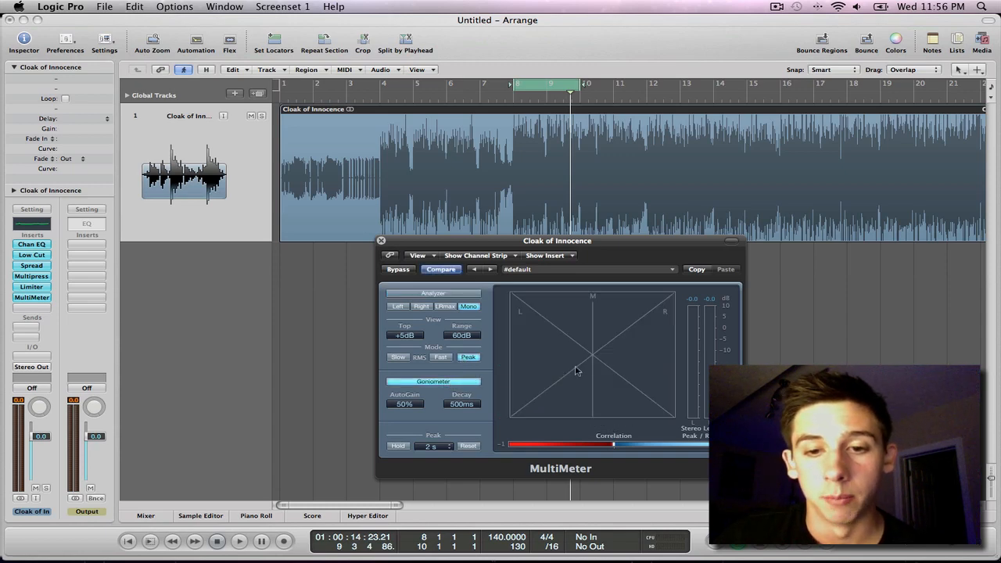
mouse_move(611, 320)
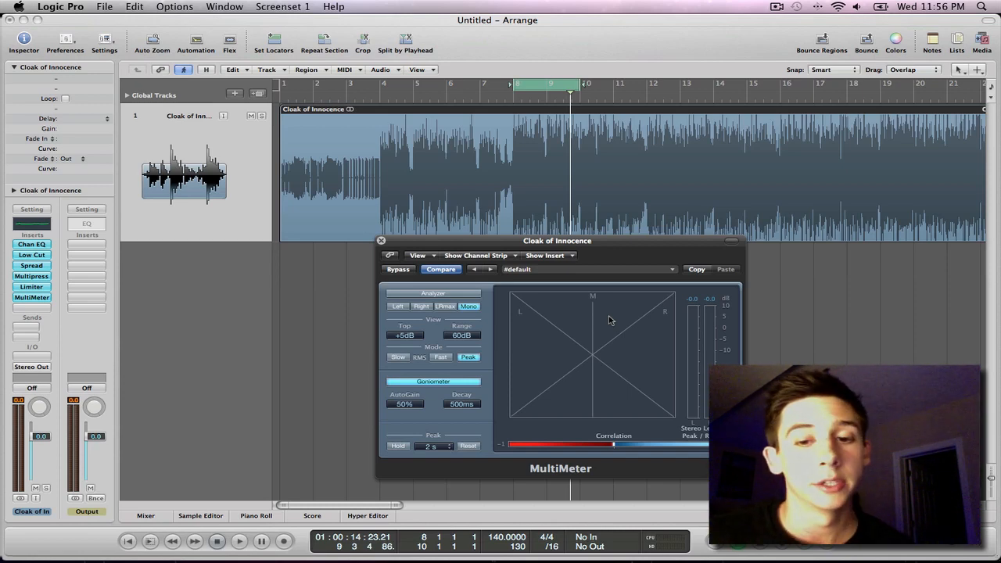
mouse_move(544, 133)
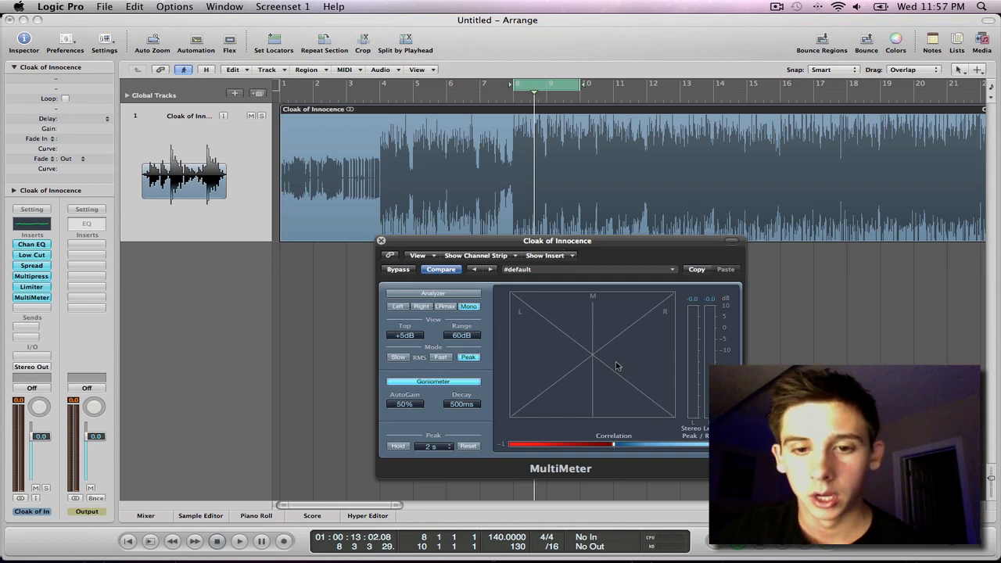
mouse_move(571, 356)
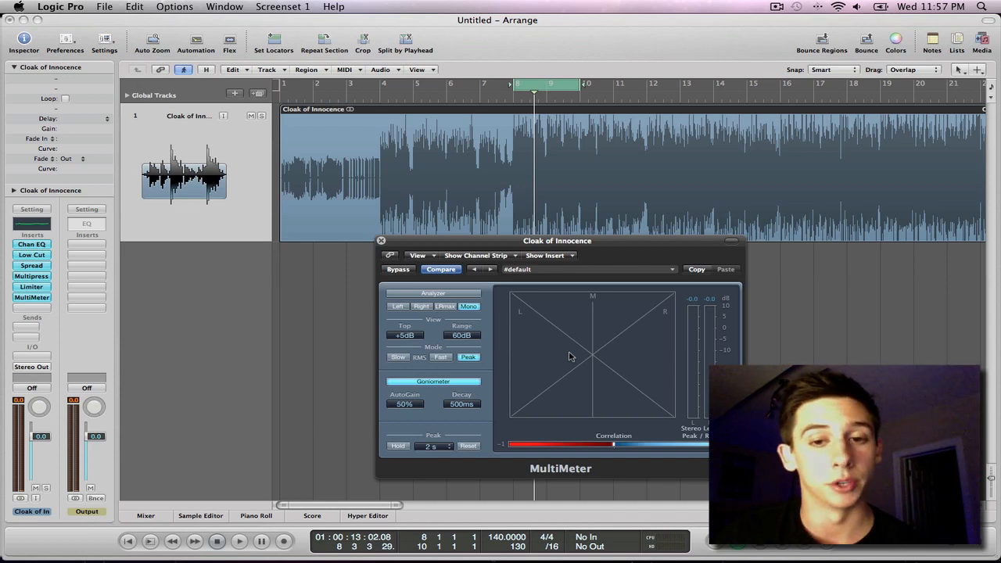
mouse_move(617, 337)
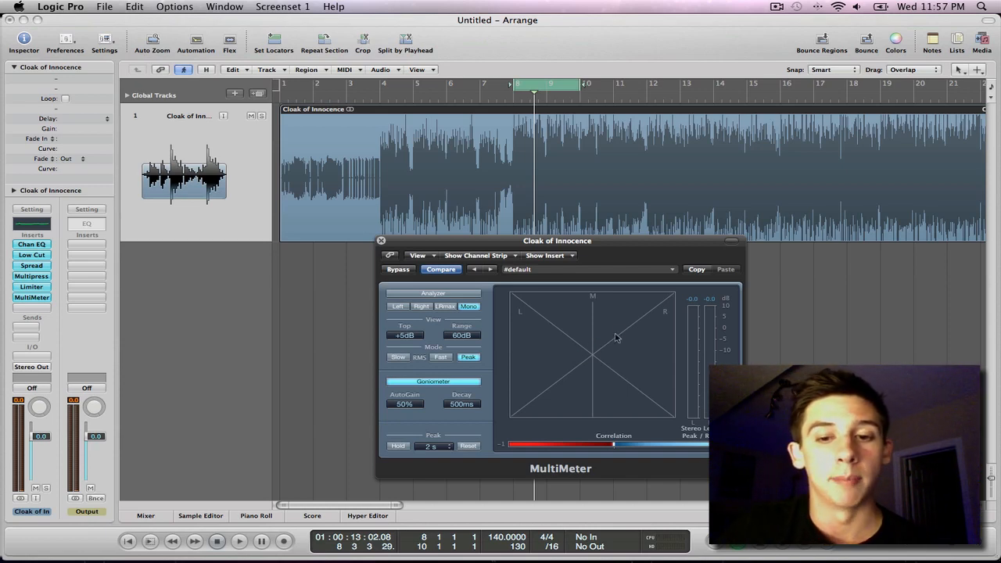
mouse_move(644, 349)
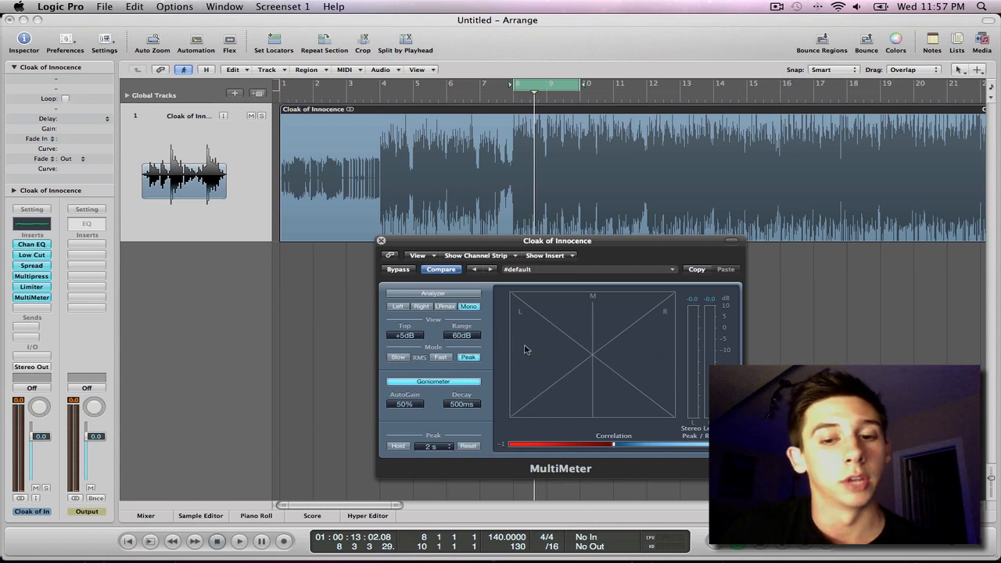
mouse_move(589, 377)
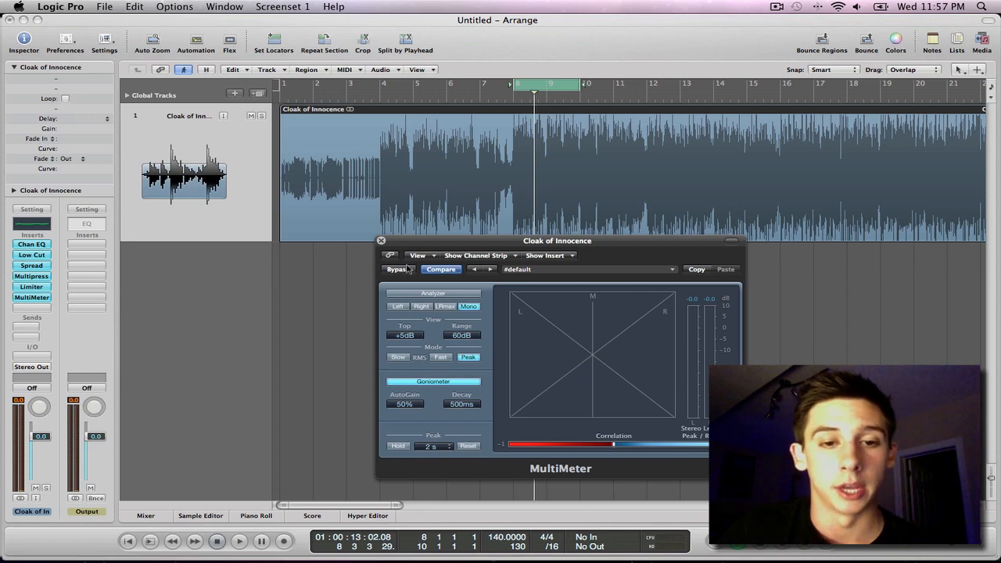
drag(558, 240, 554, 200)
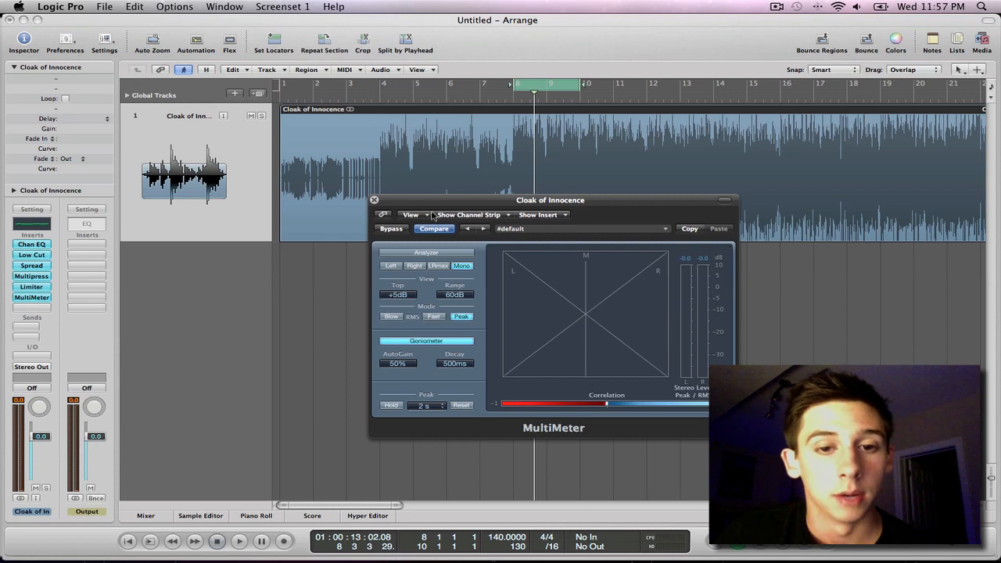
Step: Switch the MultiMeter back to Analyzer view, then close its window
click(426, 252)
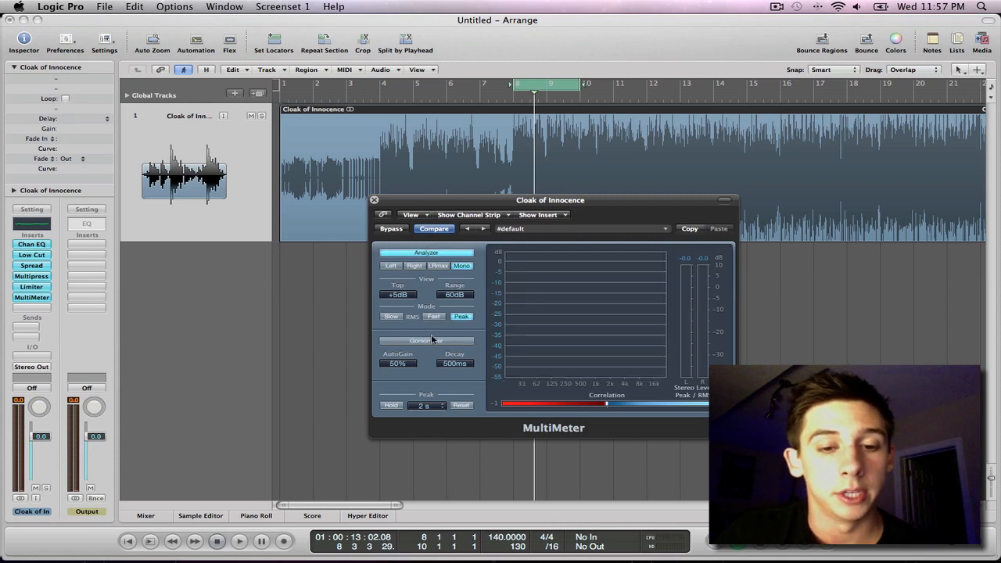
mouse_move(458, 200)
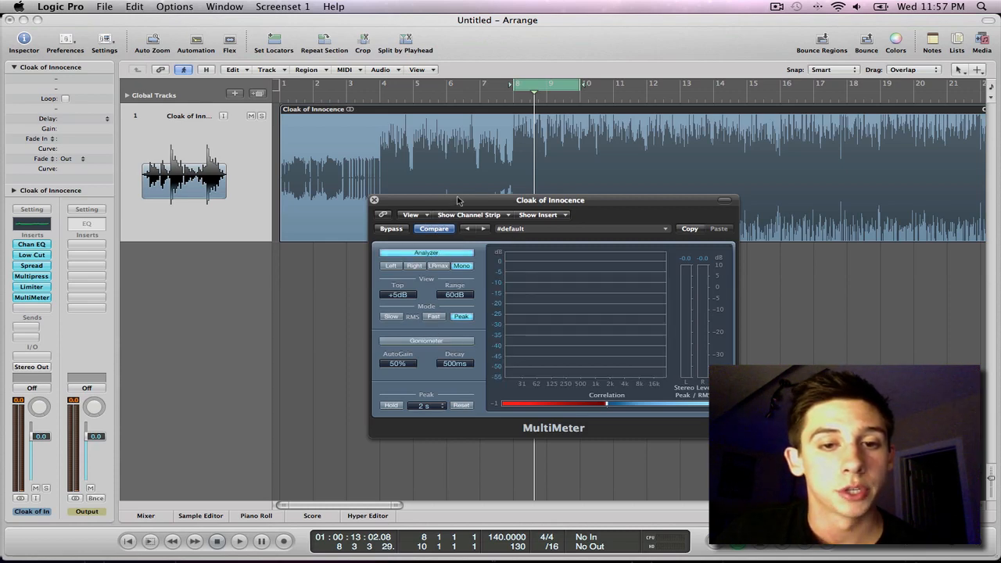
click(374, 201)
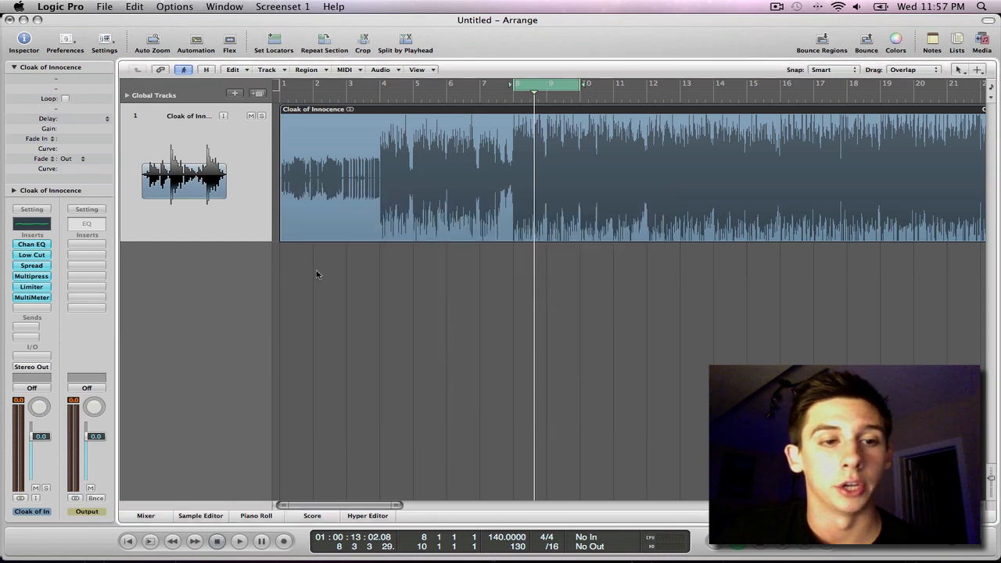